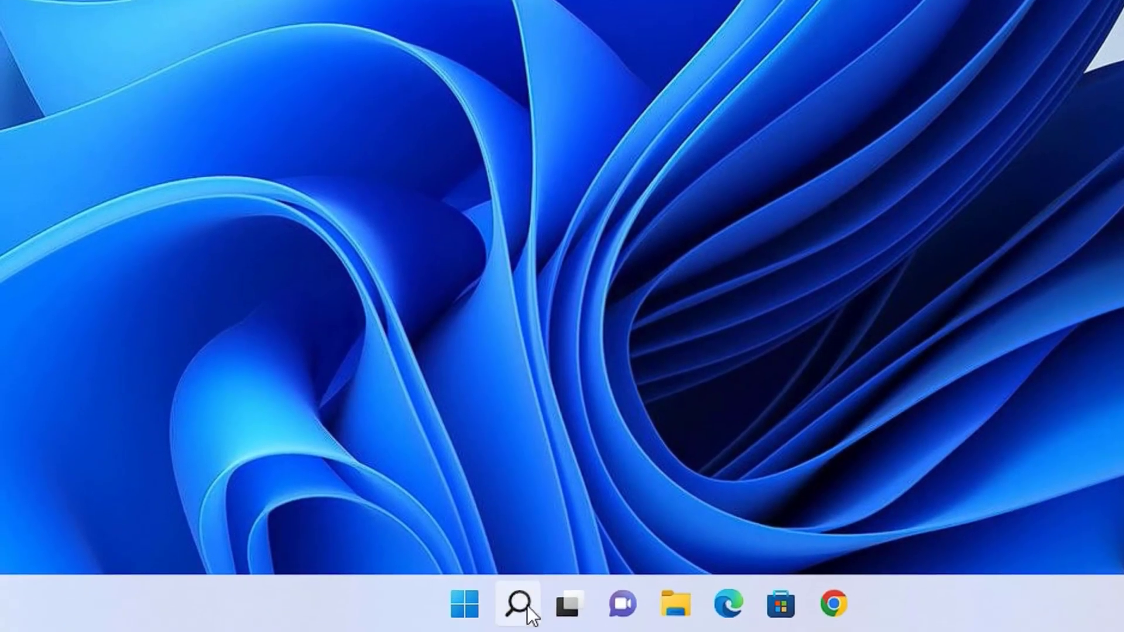
Search 'cmd' and launch Command Prompt as administrator from the results.
{"action": "left_click", "coordinate": [518, 603]}
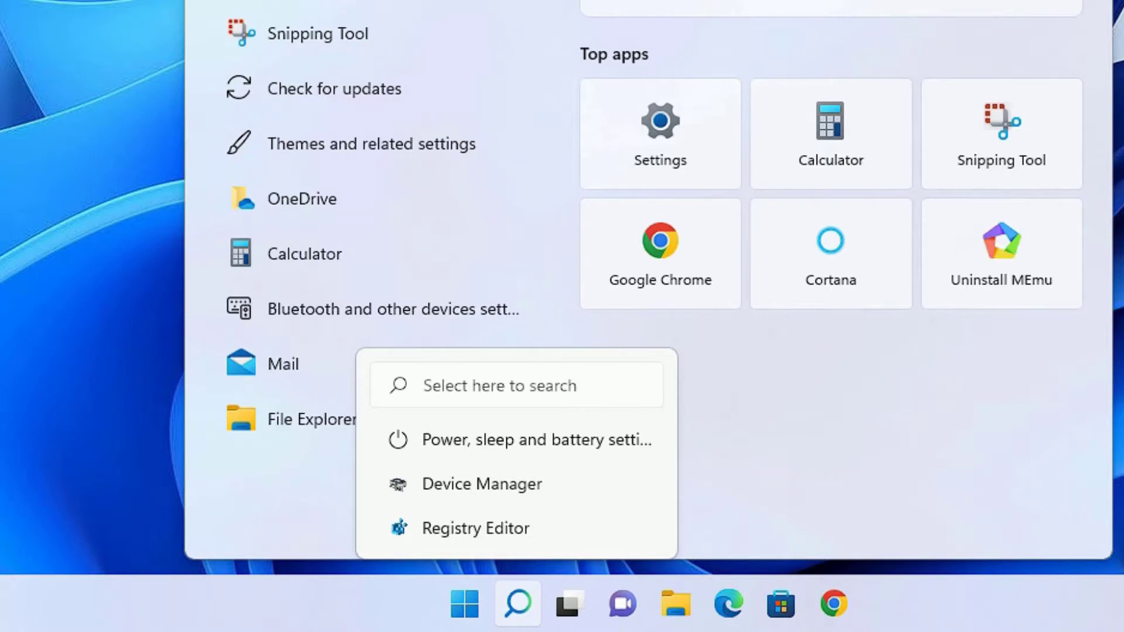
{"action": "type", "text": "cmd"}
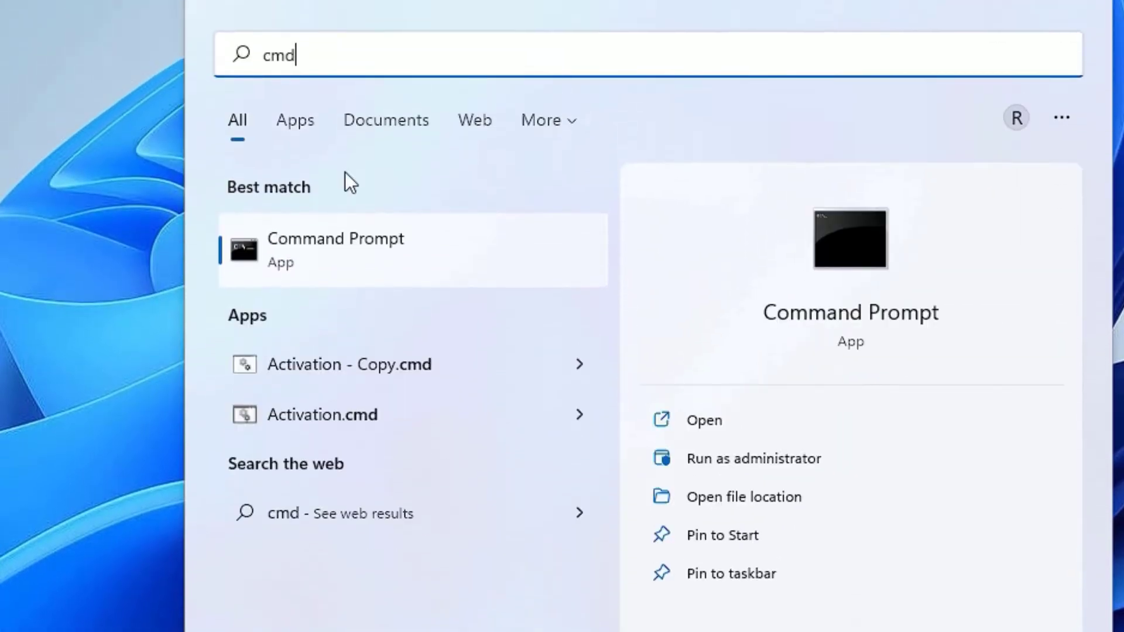
{"action": "mouse_move", "coordinate": [341, 251]}
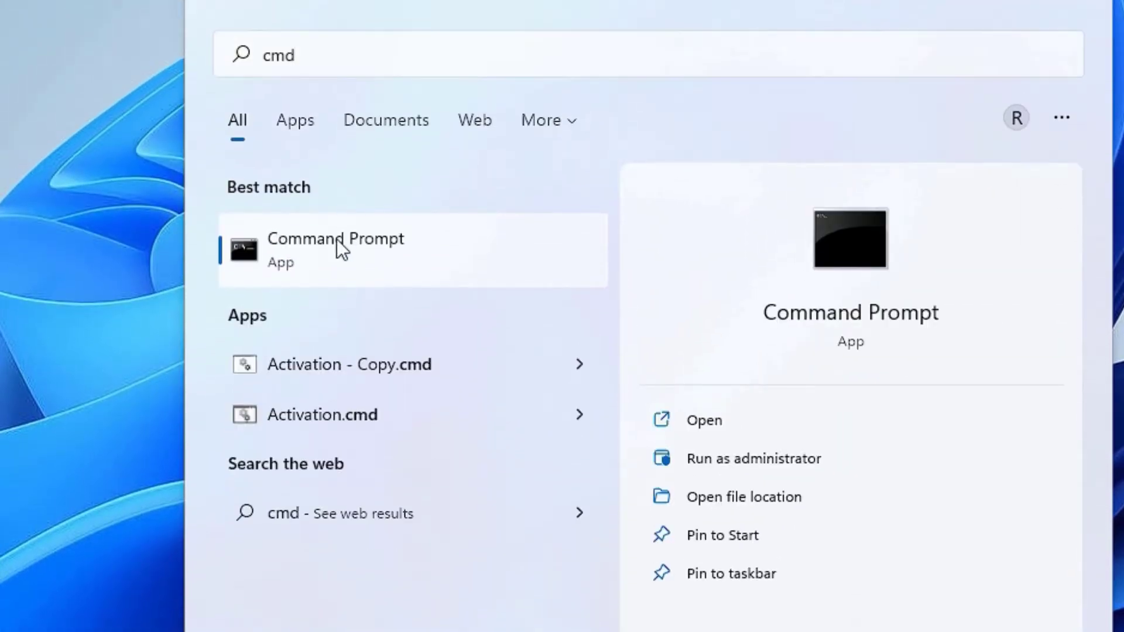
{"action": "right_click", "coordinate": [335, 249]}
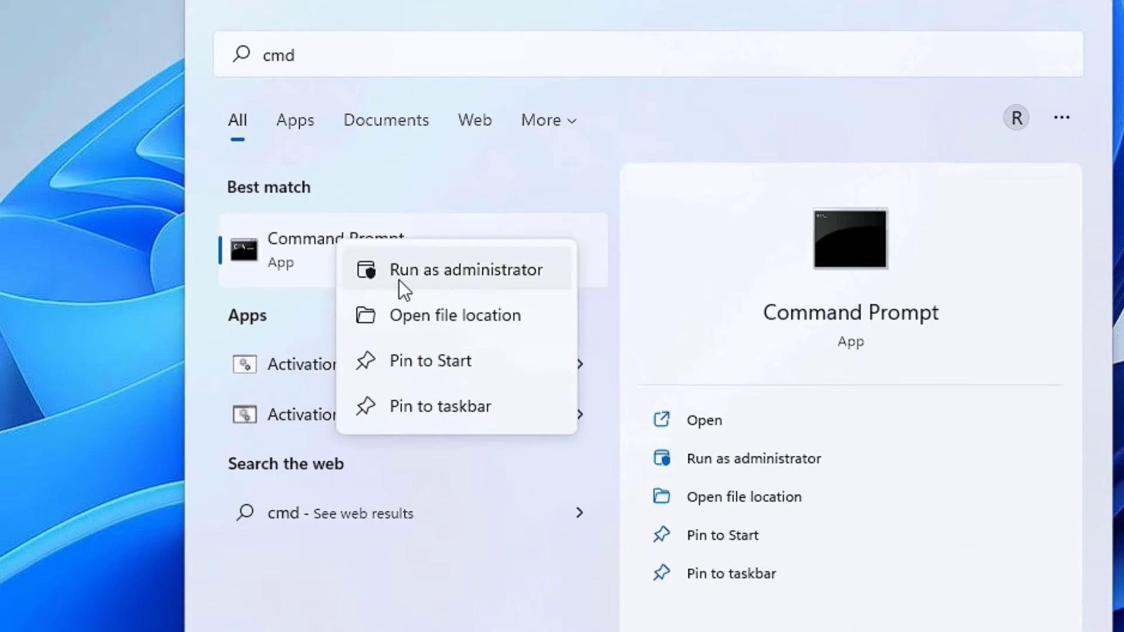
{"action": "left_click", "coordinate": [465, 269]}
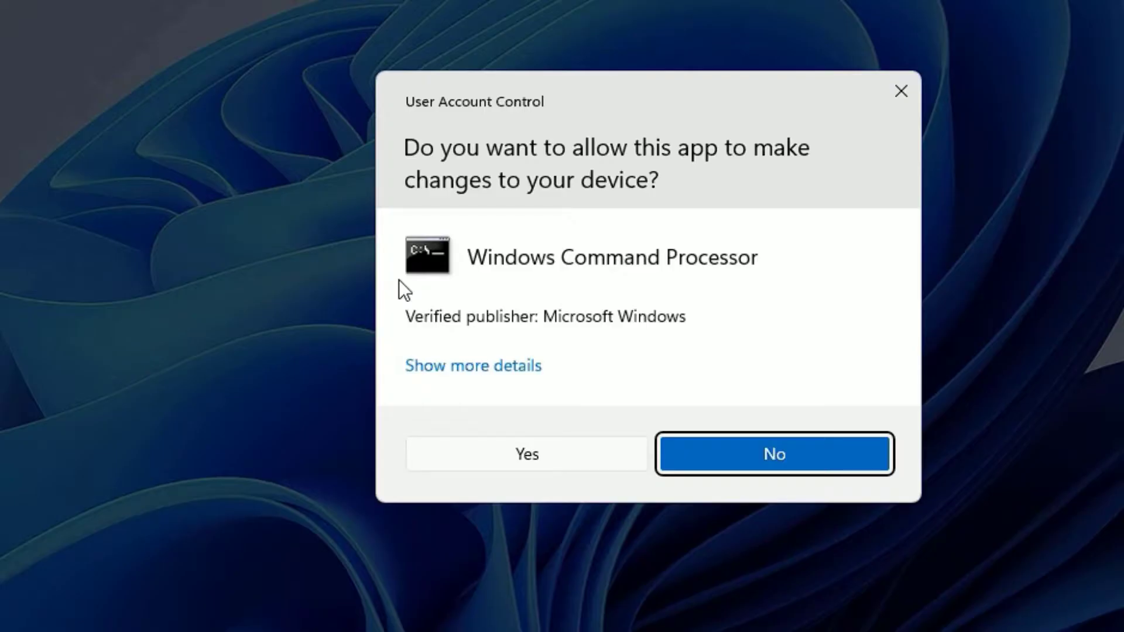
Accept the UAC prompt and run 'netsh winsock reset' in the elevated window.
{"action": "left_click", "coordinate": [527, 454]}
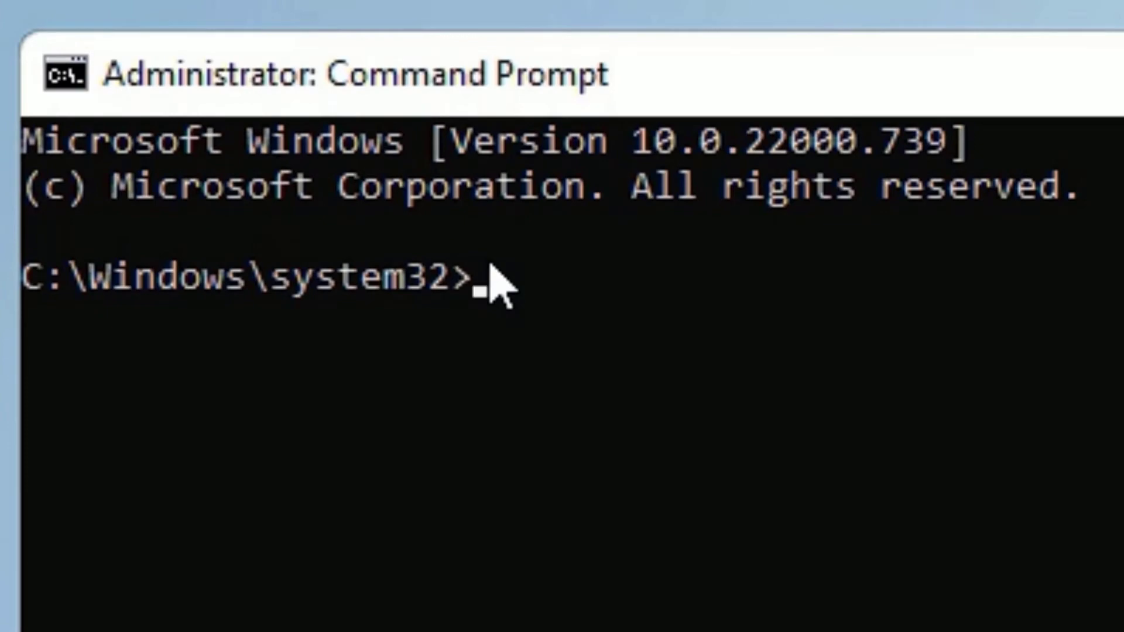
{"action": "type", "text": "r"}
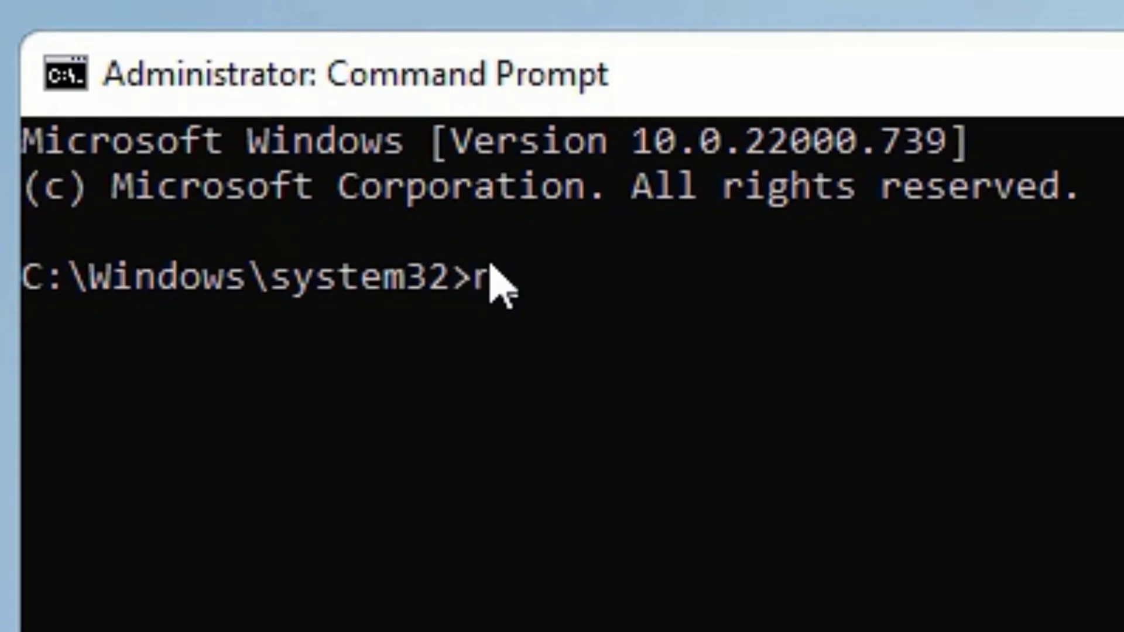
{"action": "type", "text": "etsh"}
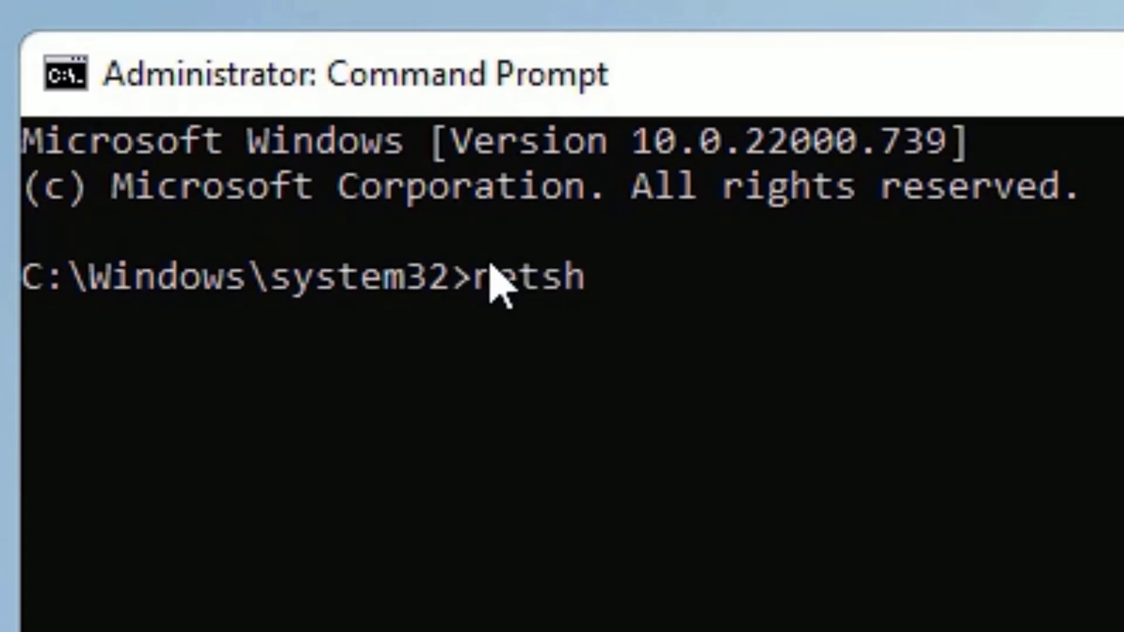
{"action": "type", "text": "winsock reset"}
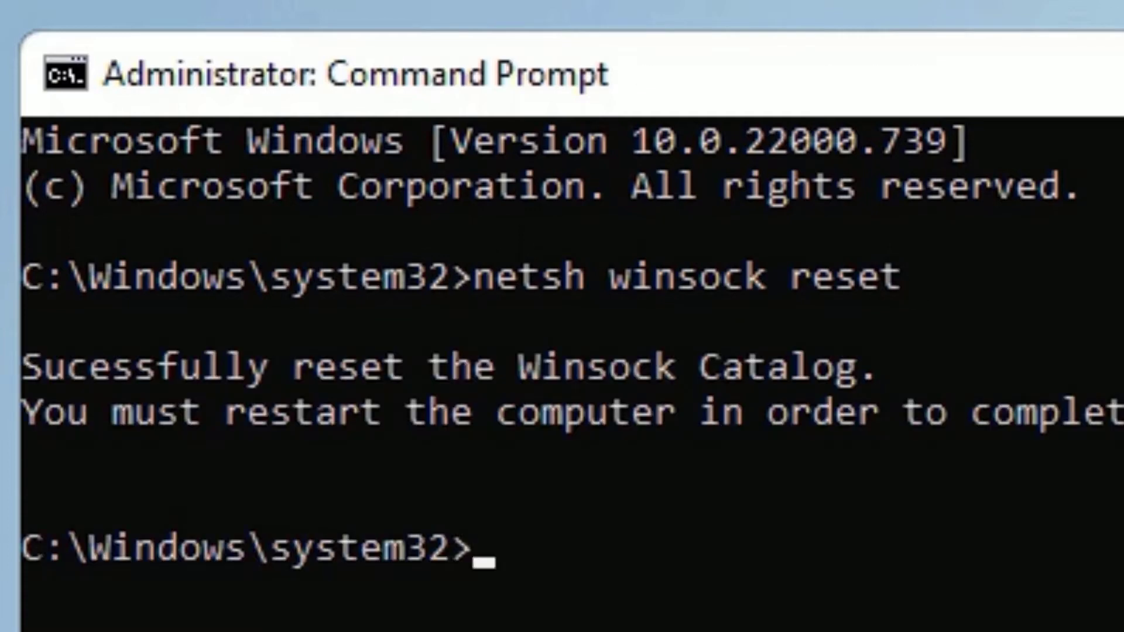
{"action": "mouse_move", "coordinate": [501, 487]}
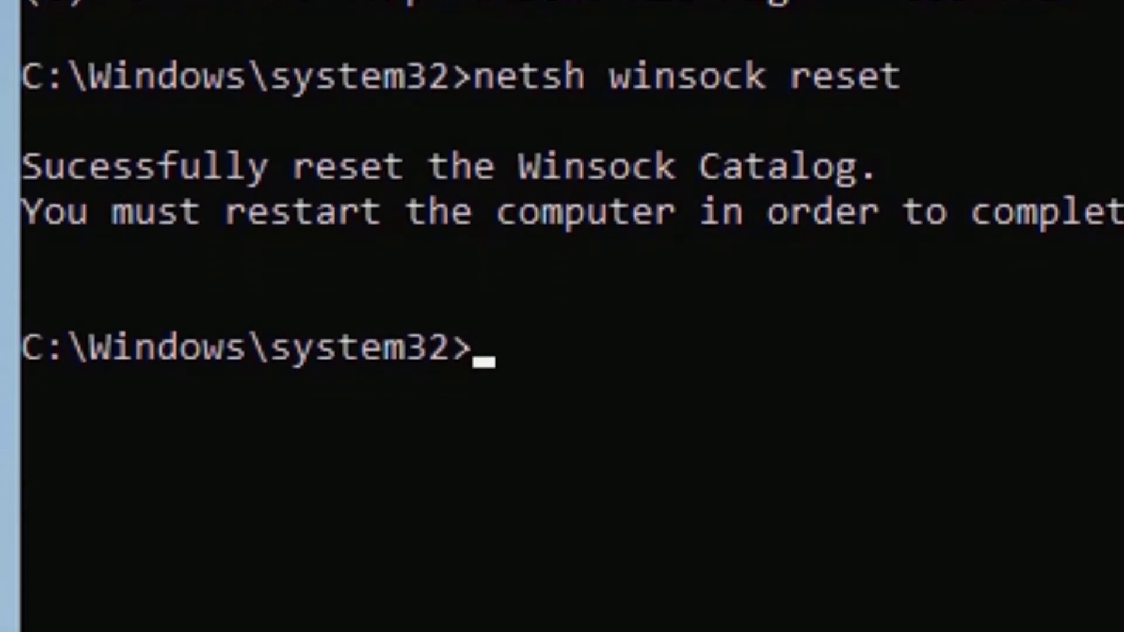
Run 'ipconfig /flushdns' and 'ipconfig /renew', then exit the Command Prompt.
{"action": "type", "text": "ipconfig"}
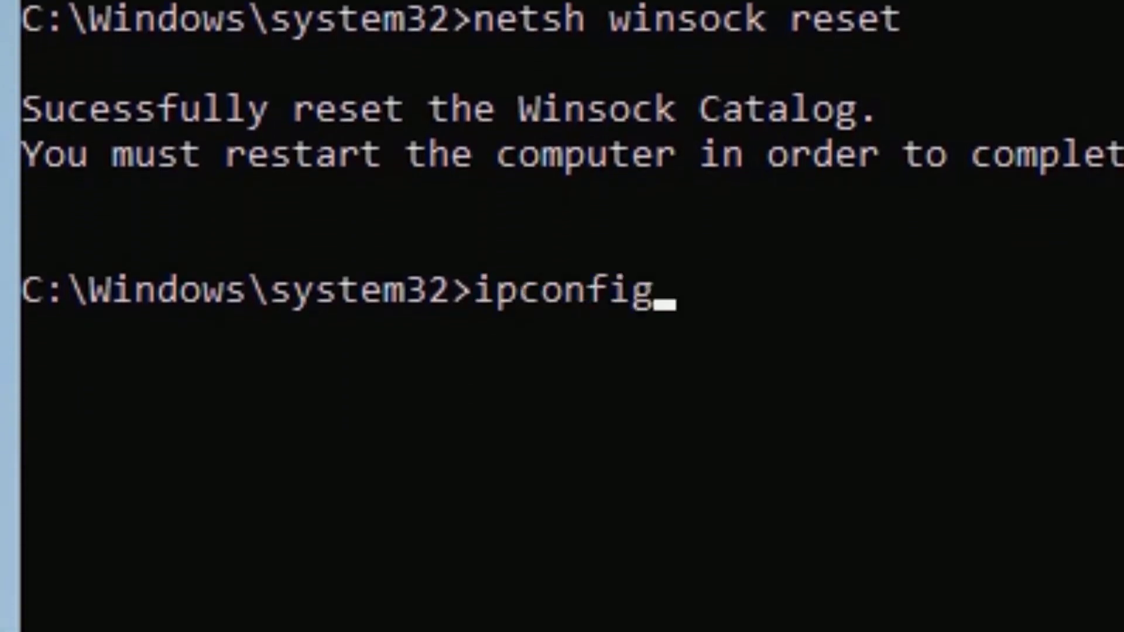
{"action": "type", "text": "/flu"}
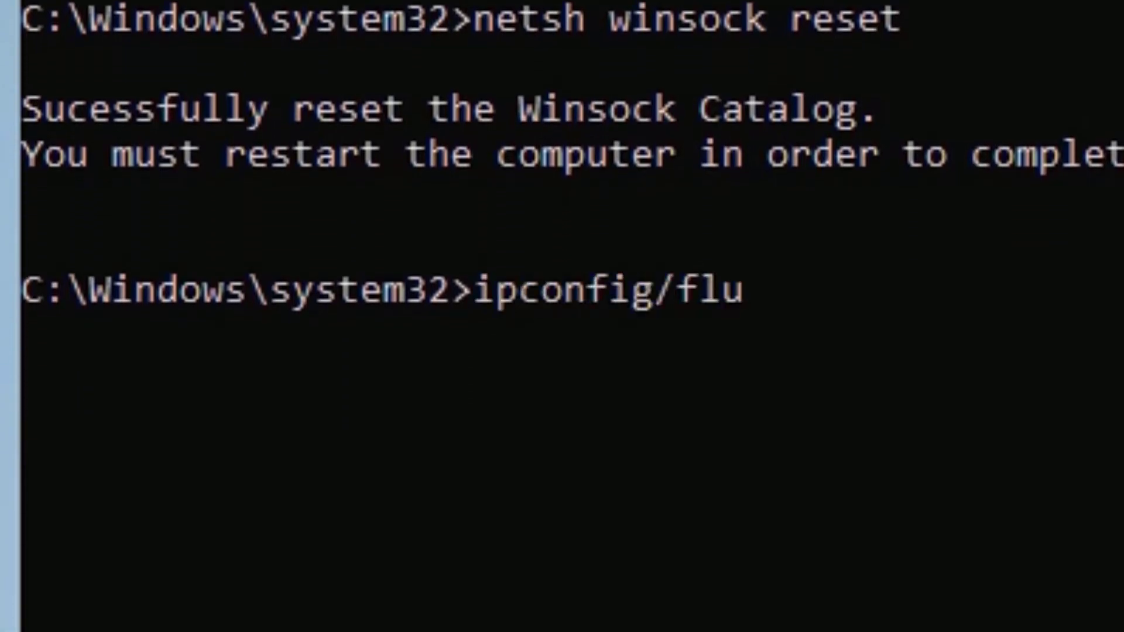
{"action": "type", "text": "shdns"}
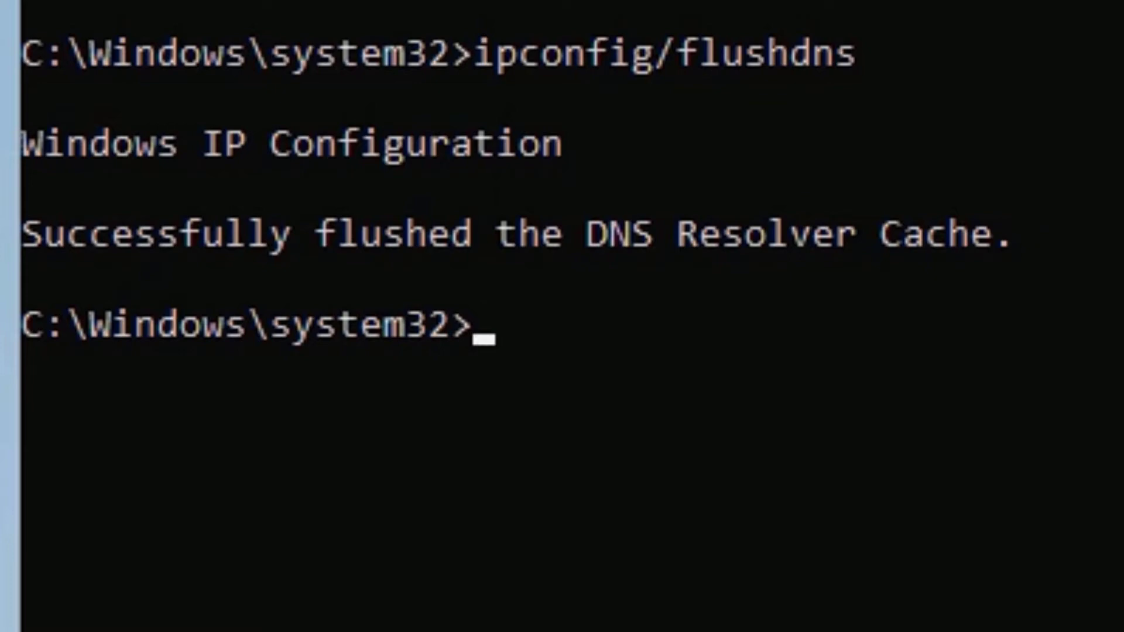
{"action": "type", "text": "i"}
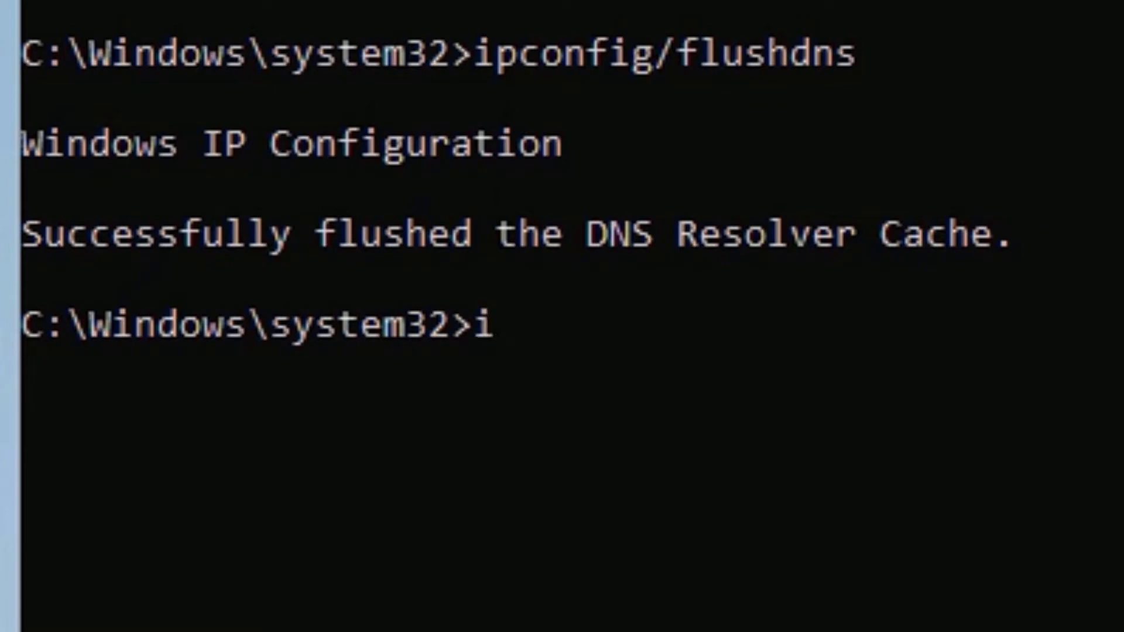
{"action": "type", "text": "pconfig/renew"}
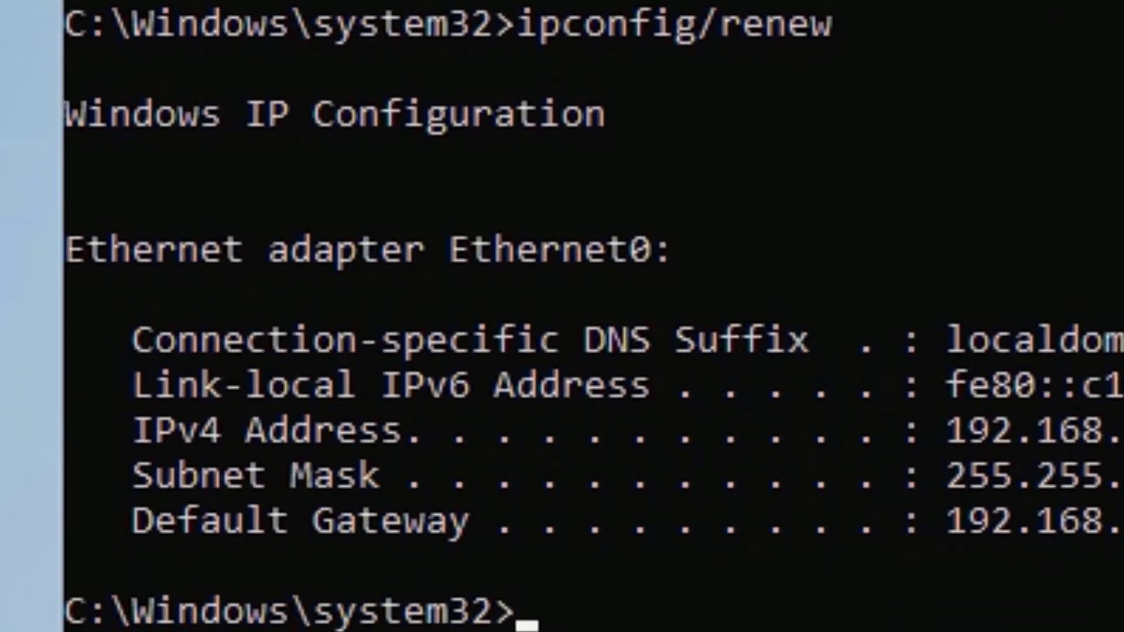
{"action": "type", "text": "exi"}
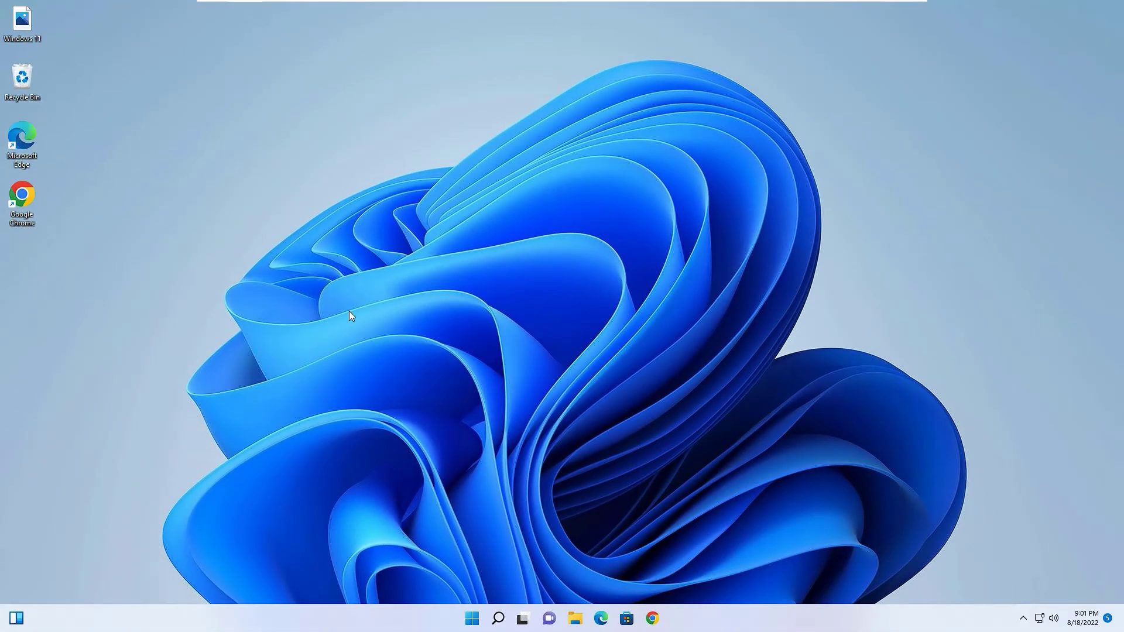
{"action": "mouse_move", "coordinate": [438, 362]}
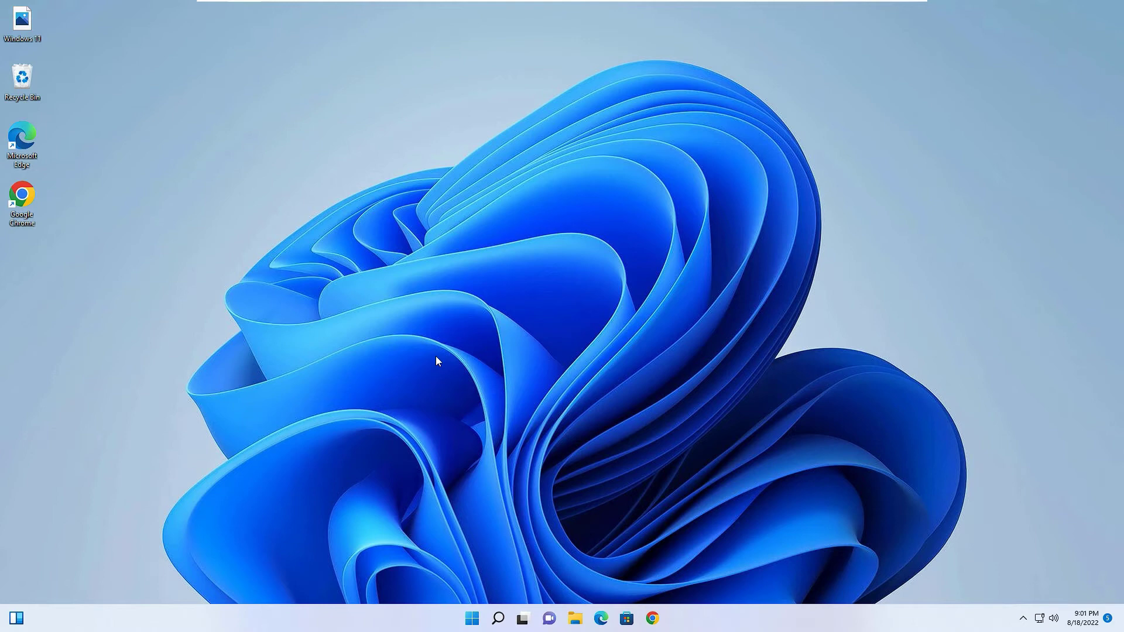
Search 'cmd' again and start a new Command Prompt with administrator rights.
{"action": "left_click", "coordinate": [497, 618]}
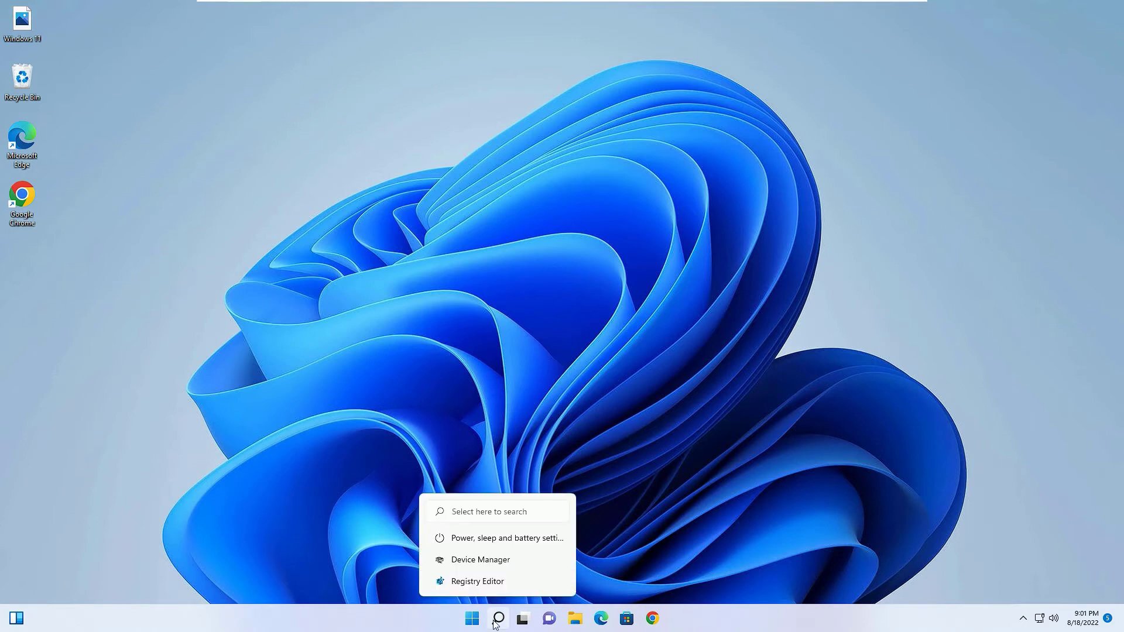
{"action": "left_click", "coordinate": [497, 618]}
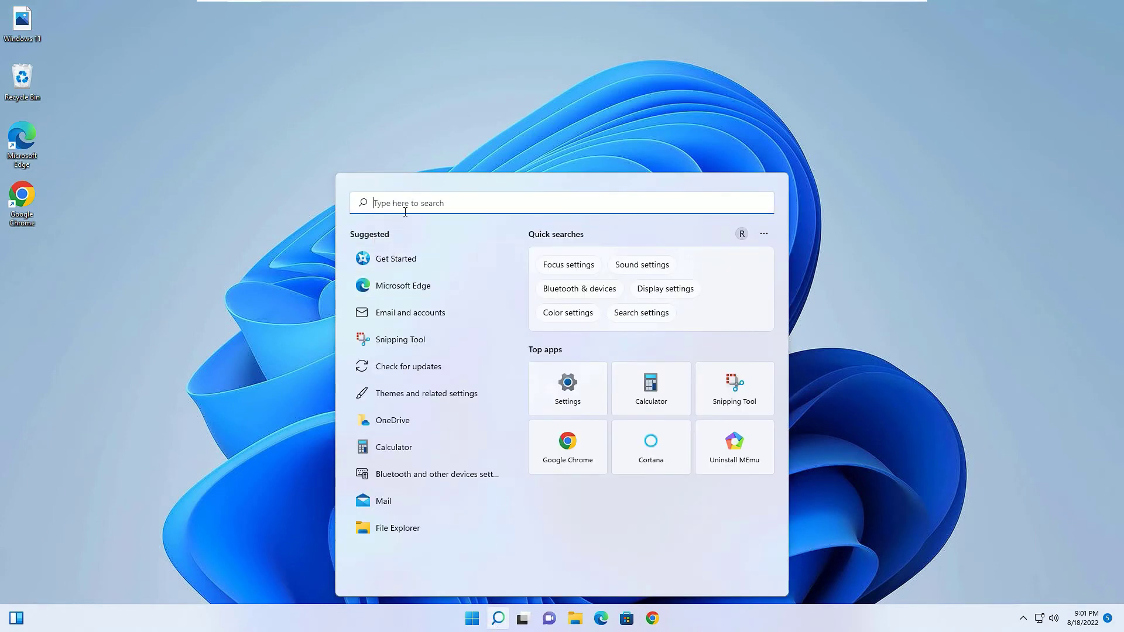
{"action": "type", "text": "cms"}
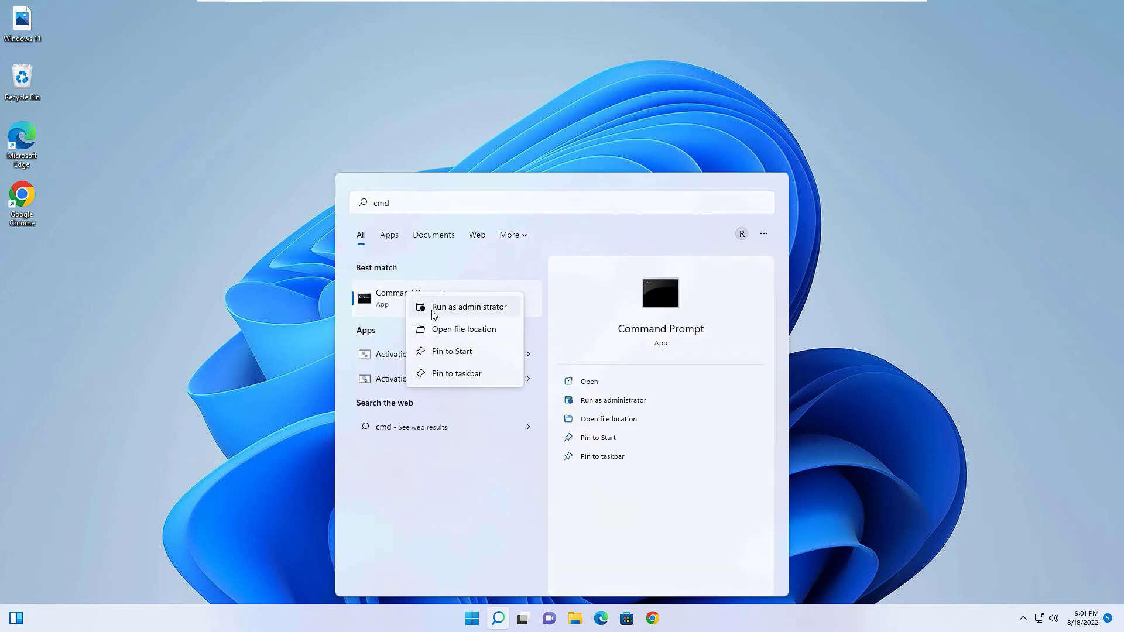
{"action": "left_click", "coordinate": [469, 306]}
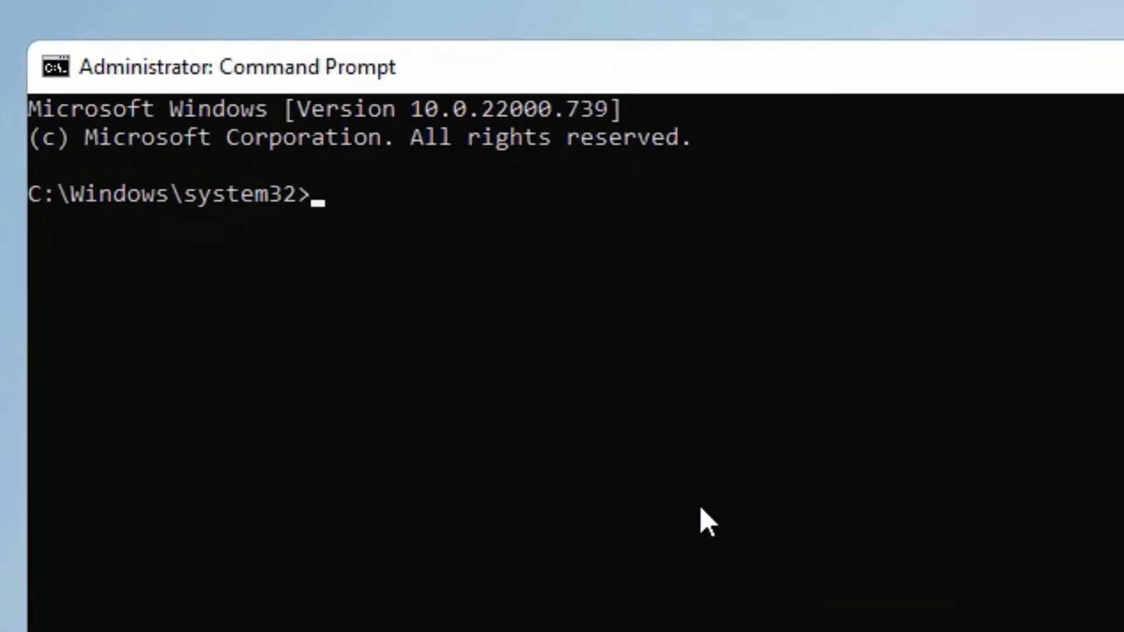
Run 'netsh int ip reset' to reset the TCP/IP stack, then exit Command Prompt.
{"action": "type", "text": "net"}
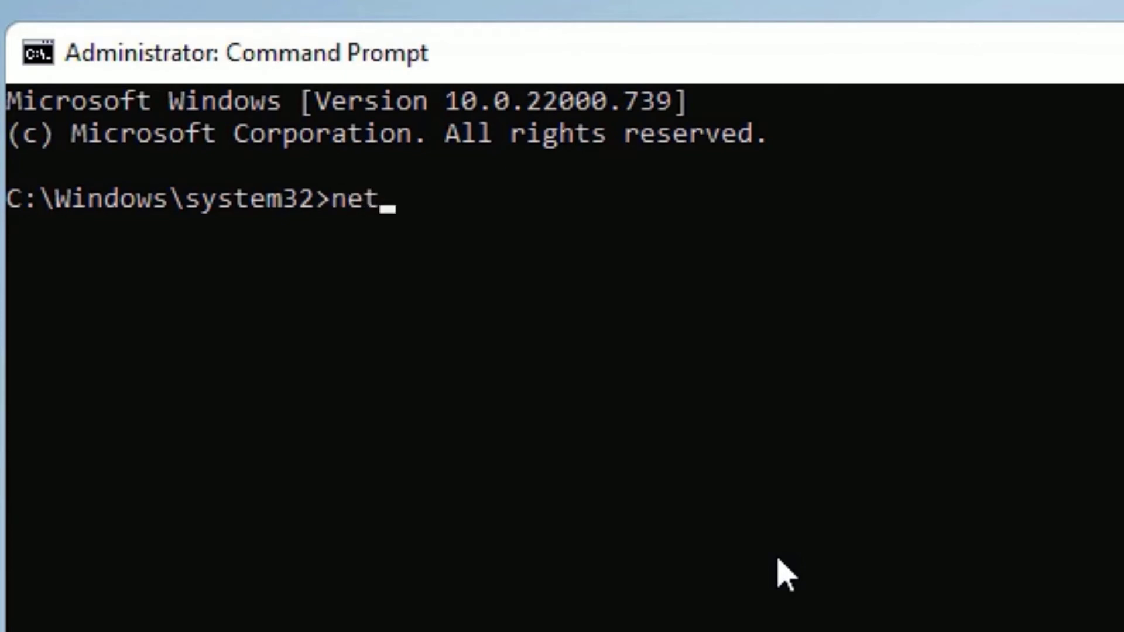
{"action": "type", "text": "sh i"}
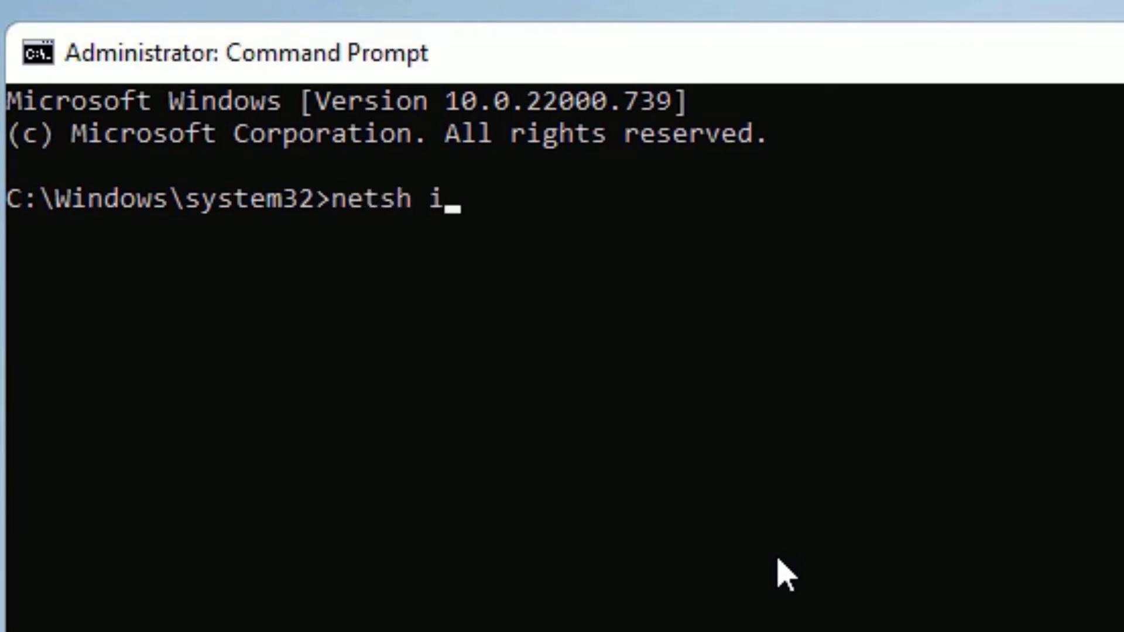
{"action": "type", "text": "nt ip"}
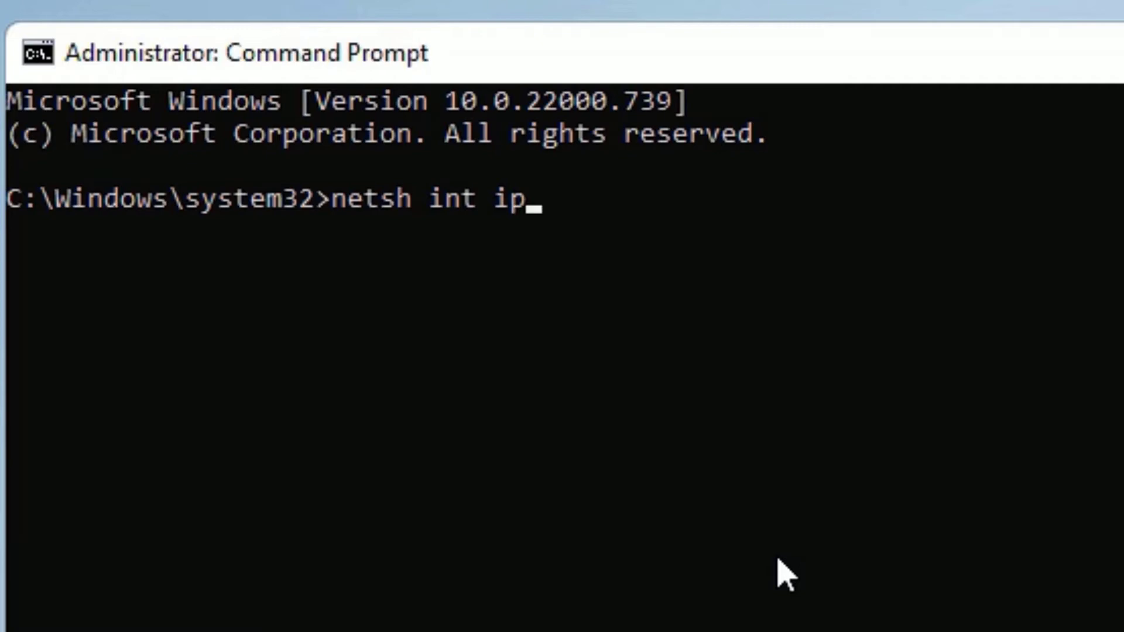
{"action": "type", "text": "reset"}
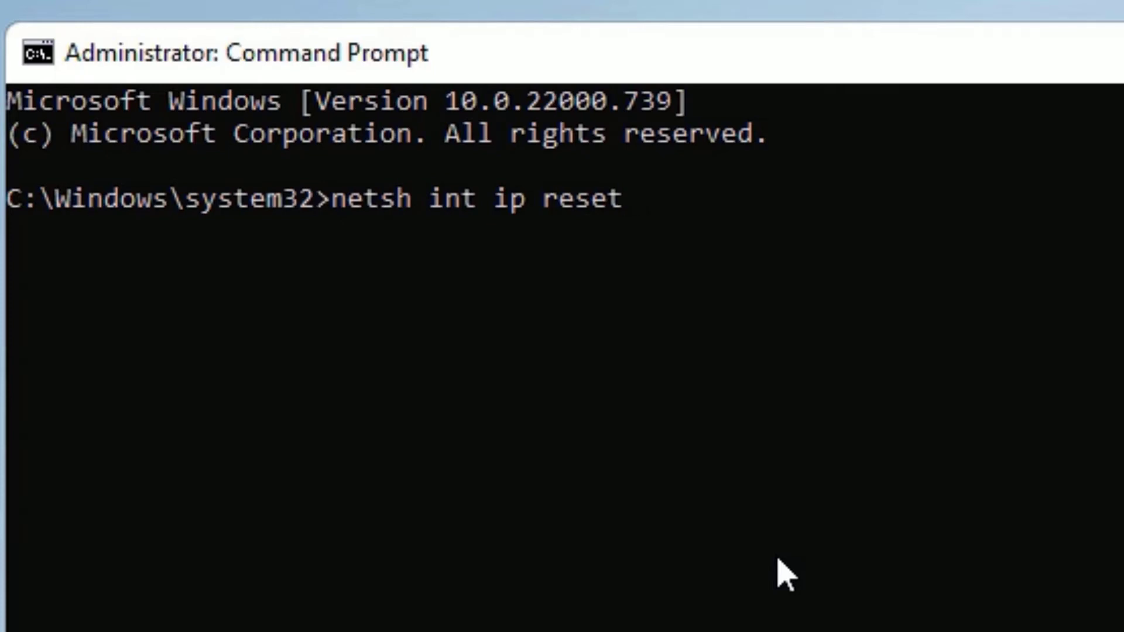
{"action": "key", "text": "enter"}
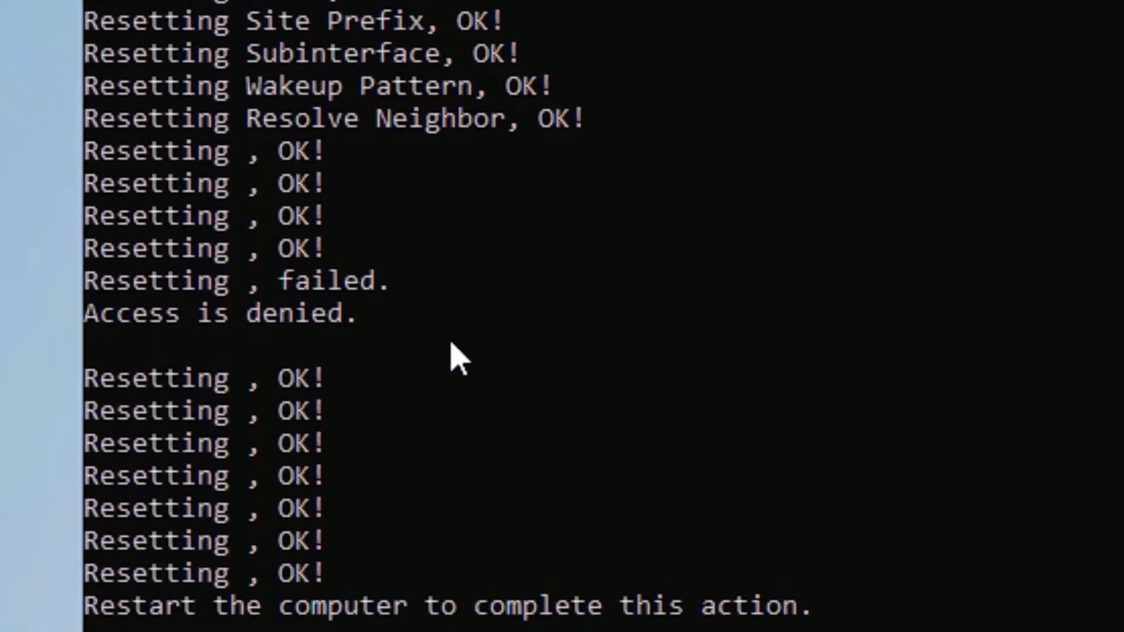
{"action": "mouse_move", "coordinate": [201, 329]}
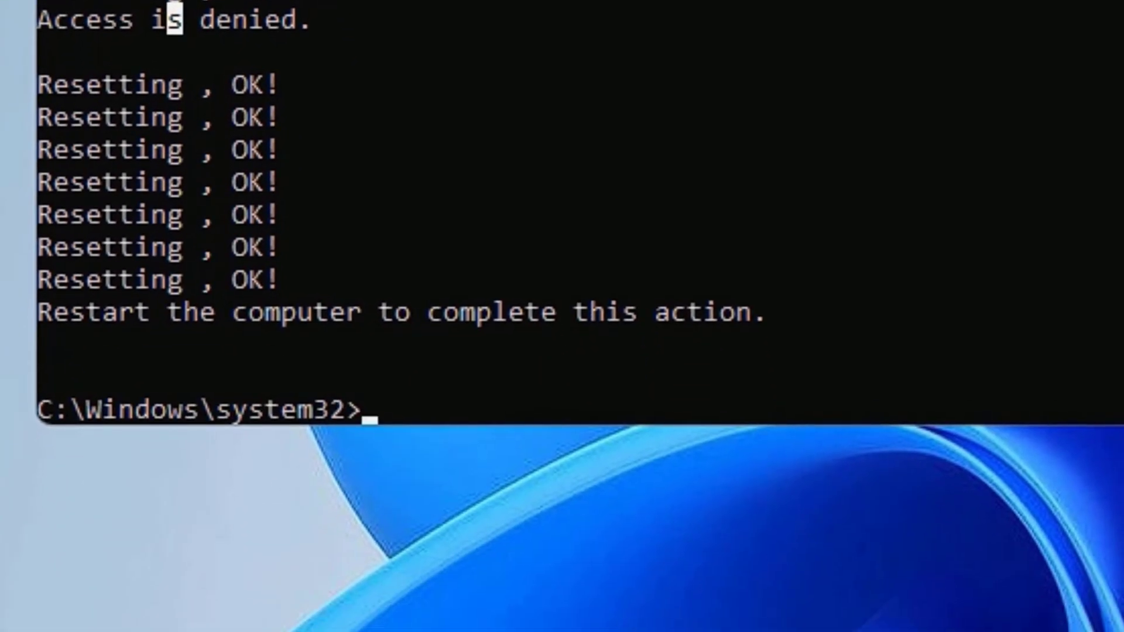
{"action": "type", "text": "e"}
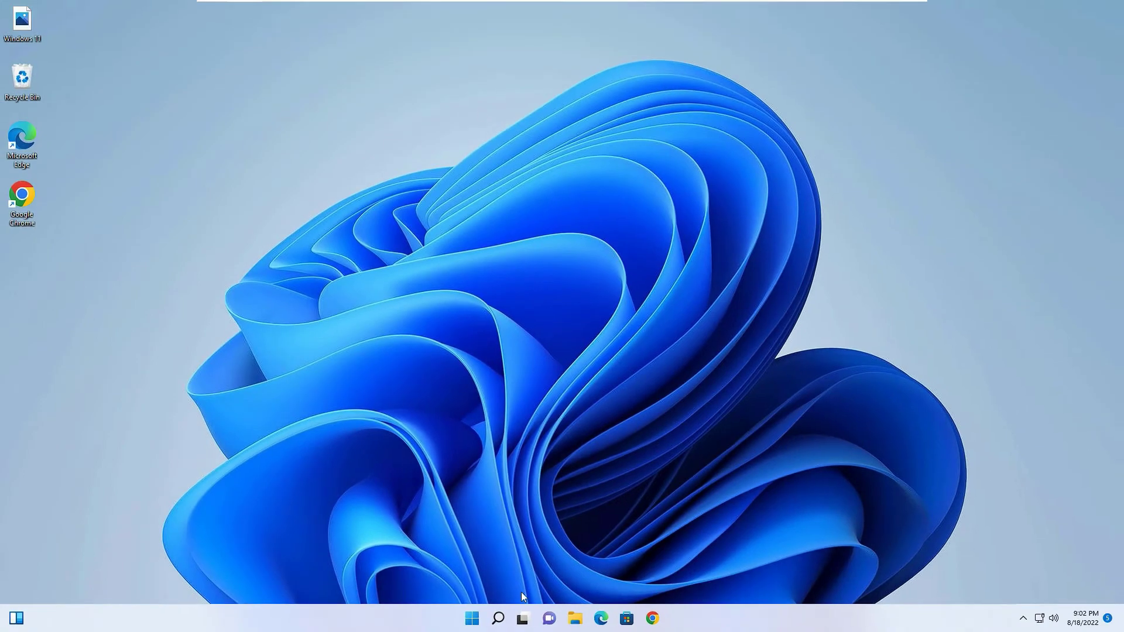
Search 'control Panel' from the taskbar and launch Control Panel.
{"action": "left_click", "coordinate": [497, 618]}
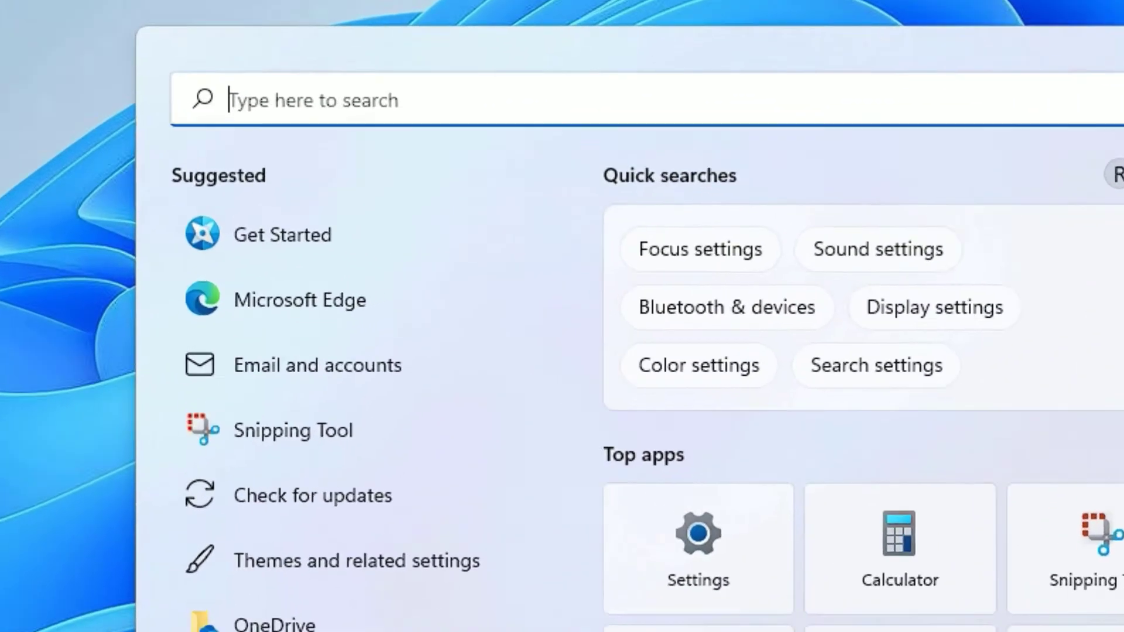
{"action": "type", "text": "control Panel"}
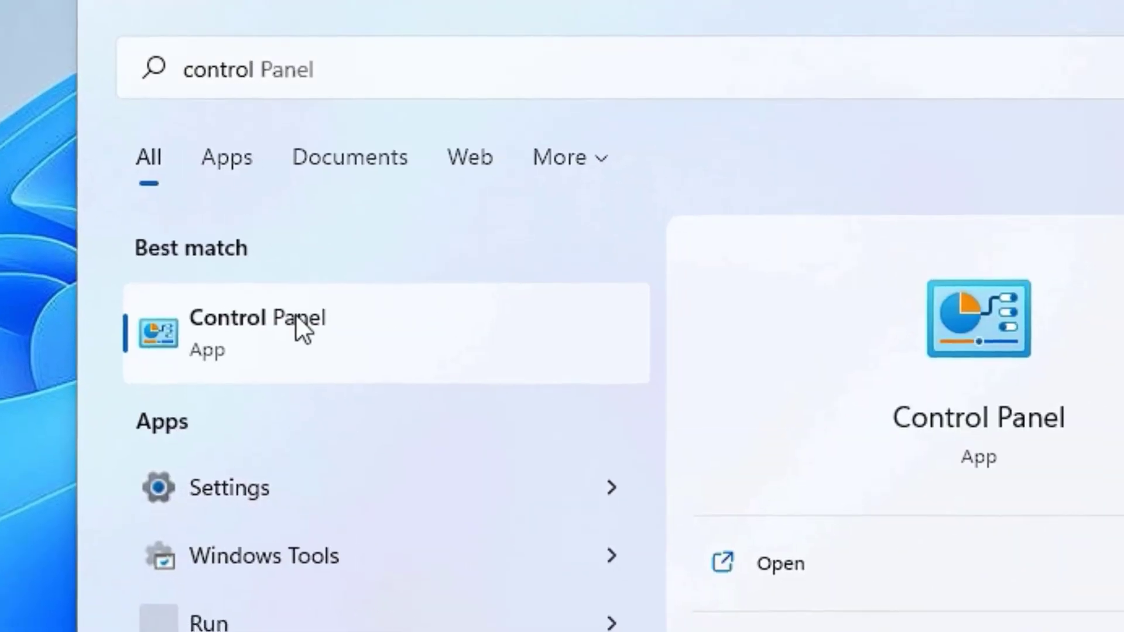
{"action": "left_click", "coordinate": [258, 332]}
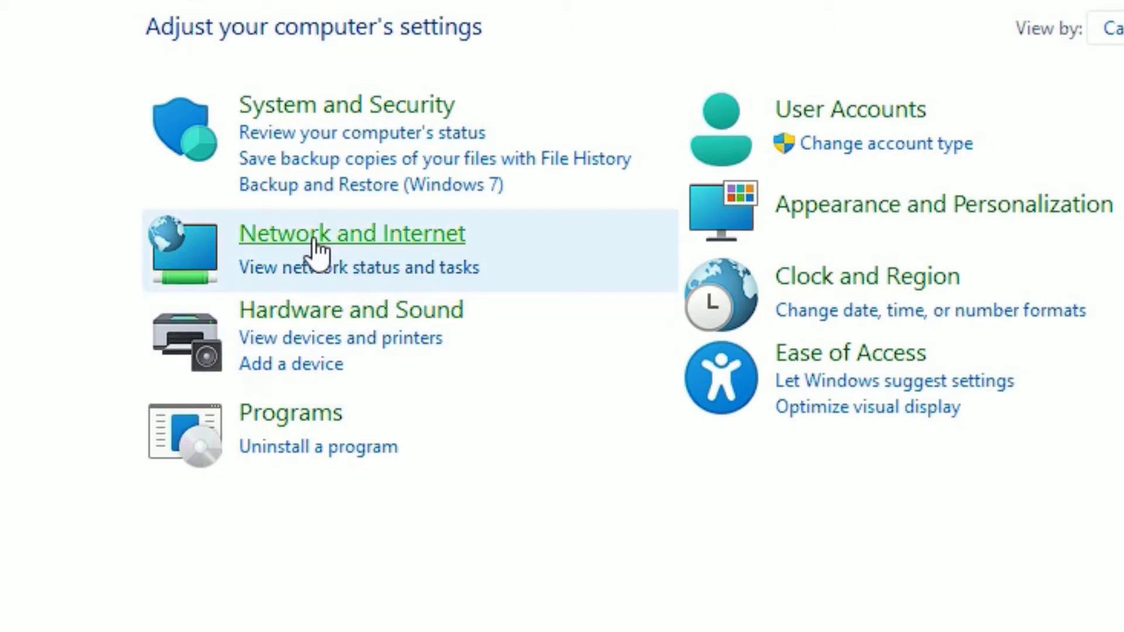
Go into the Network and Internet category of Control Panel.
{"action": "left_click", "coordinate": [351, 233]}
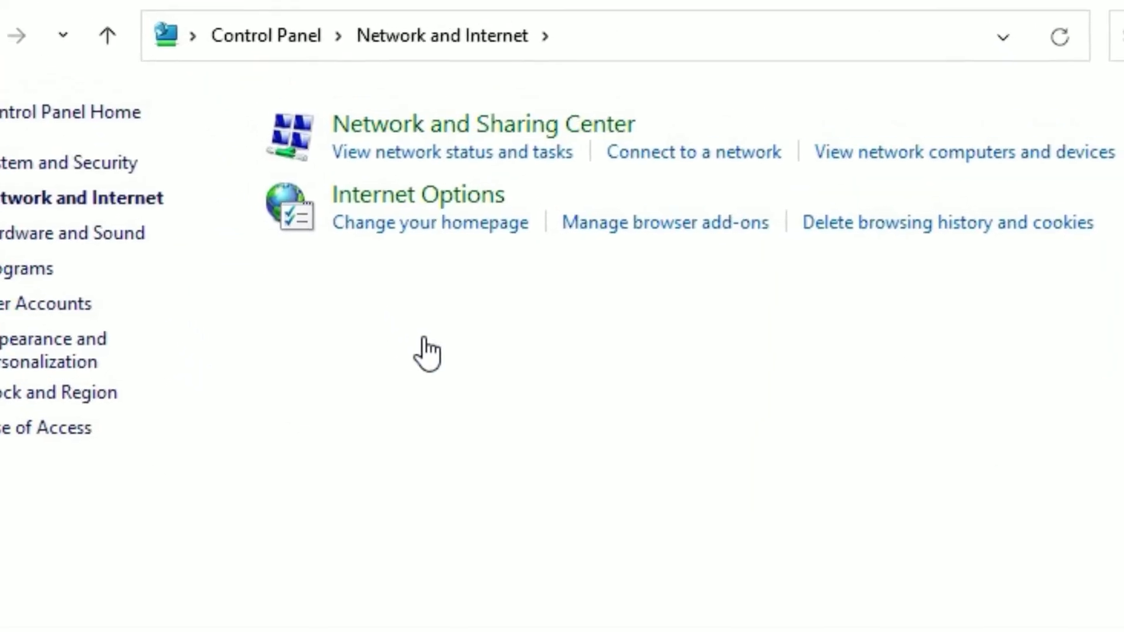
{"action": "mouse_move", "coordinate": [358, 129]}
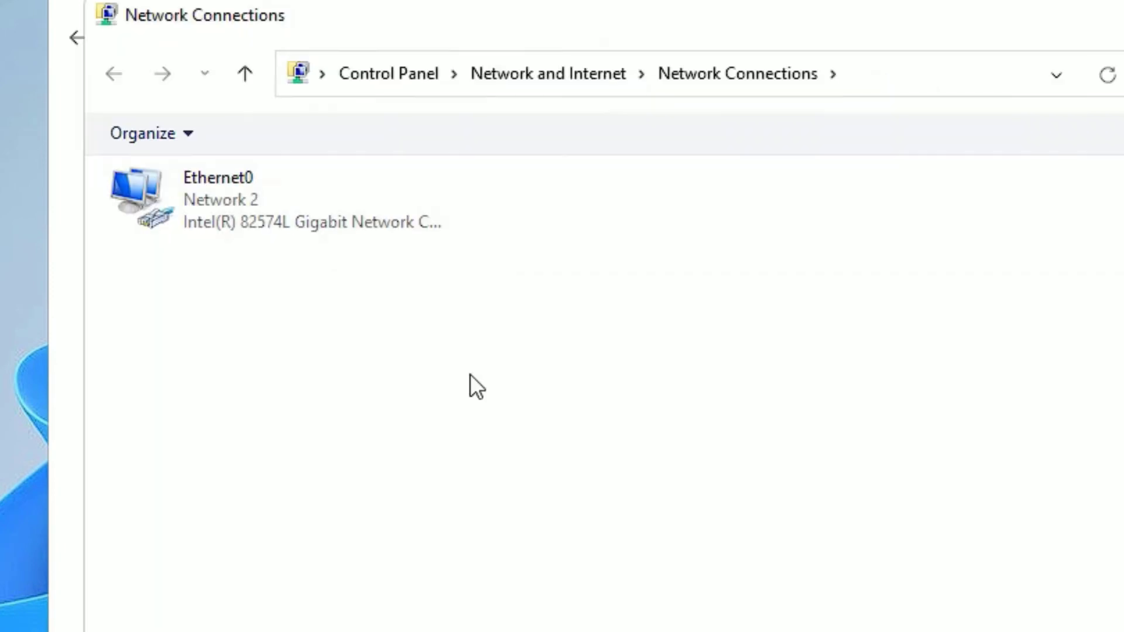
{"action": "mouse_move", "coordinate": [276, 230]}
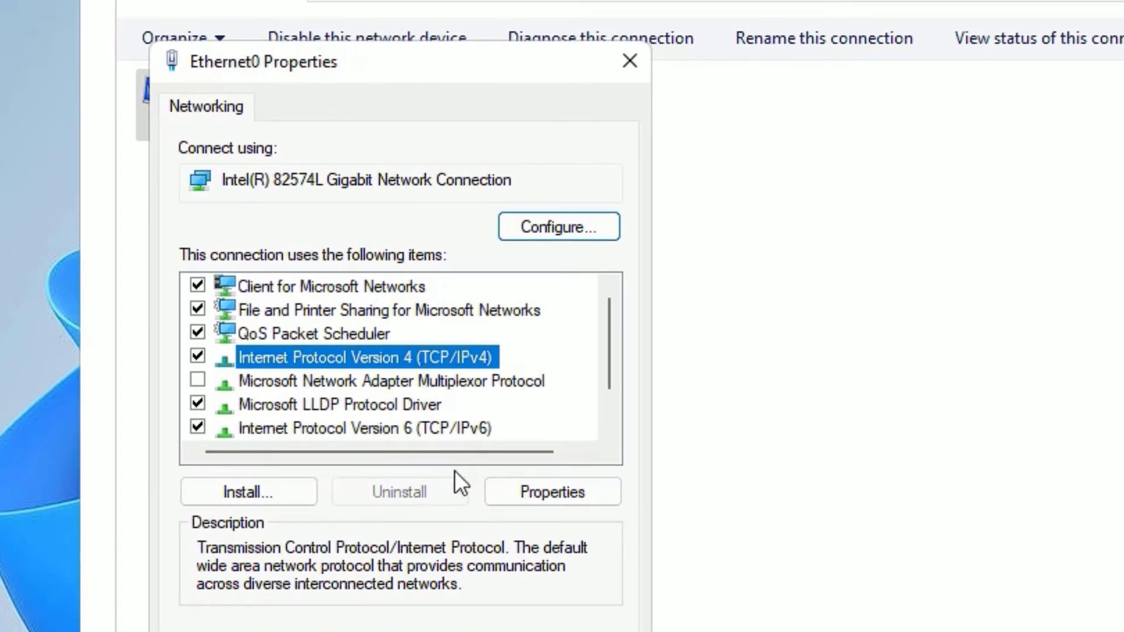
Bring up the Internet Protocol Version 4 properties for Ethernet0.
{"action": "left_click", "coordinate": [552, 491]}
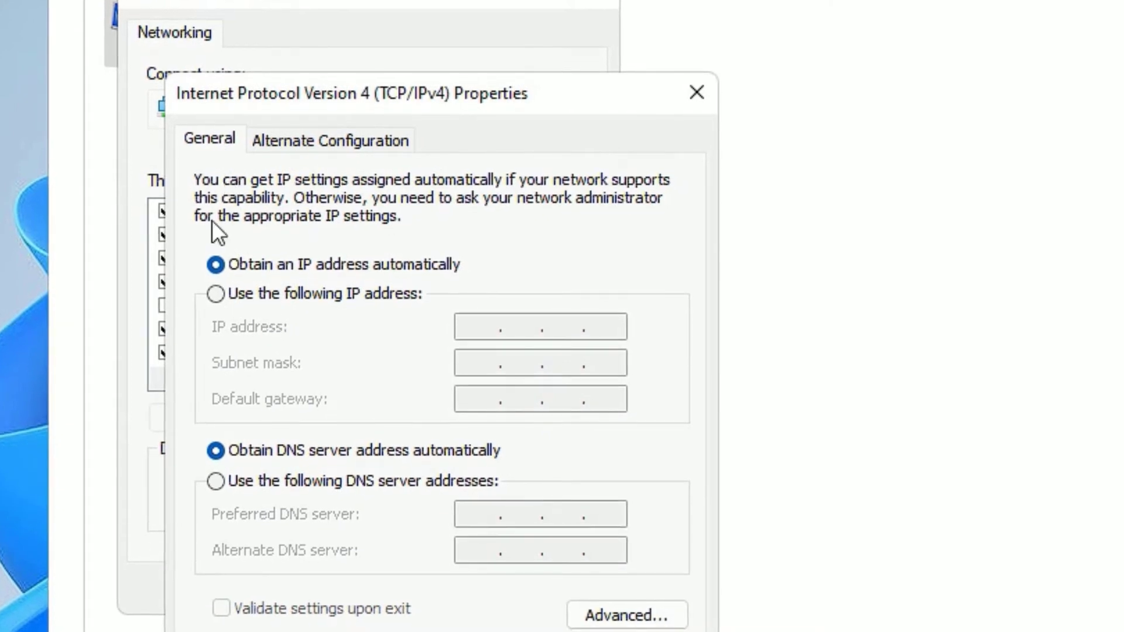
{"action": "mouse_move", "coordinate": [312, 312]}
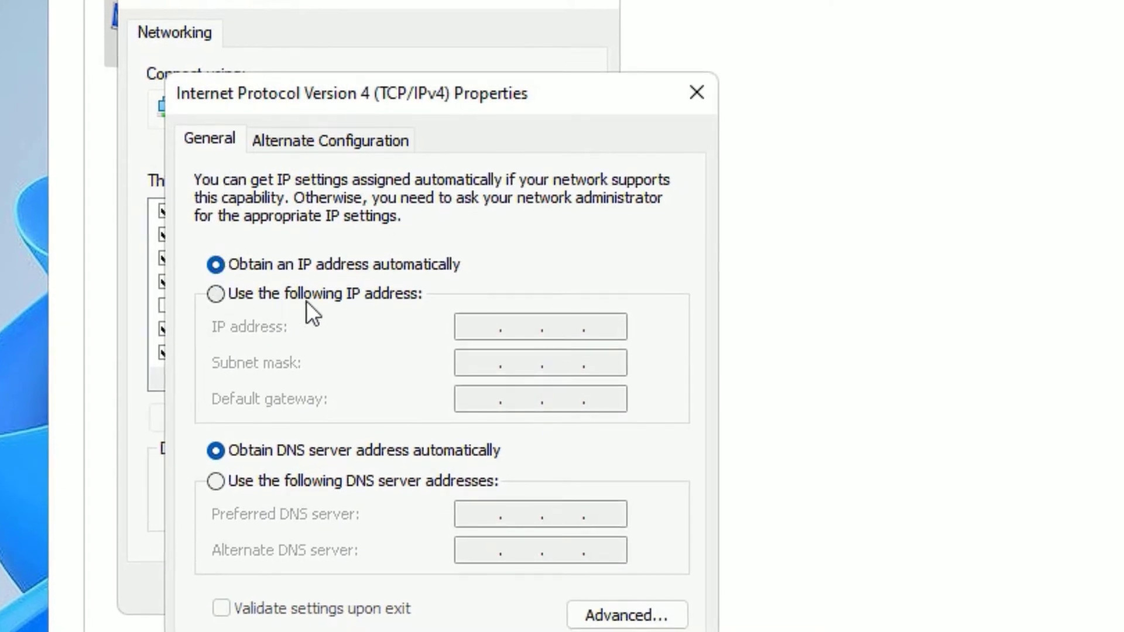
Enter static IP 192.168.2.153, gateway 192.168.2.2 and DNS servers 1.1.1.1 / 1.0.0.1.
{"action": "left_click", "coordinate": [214, 294]}
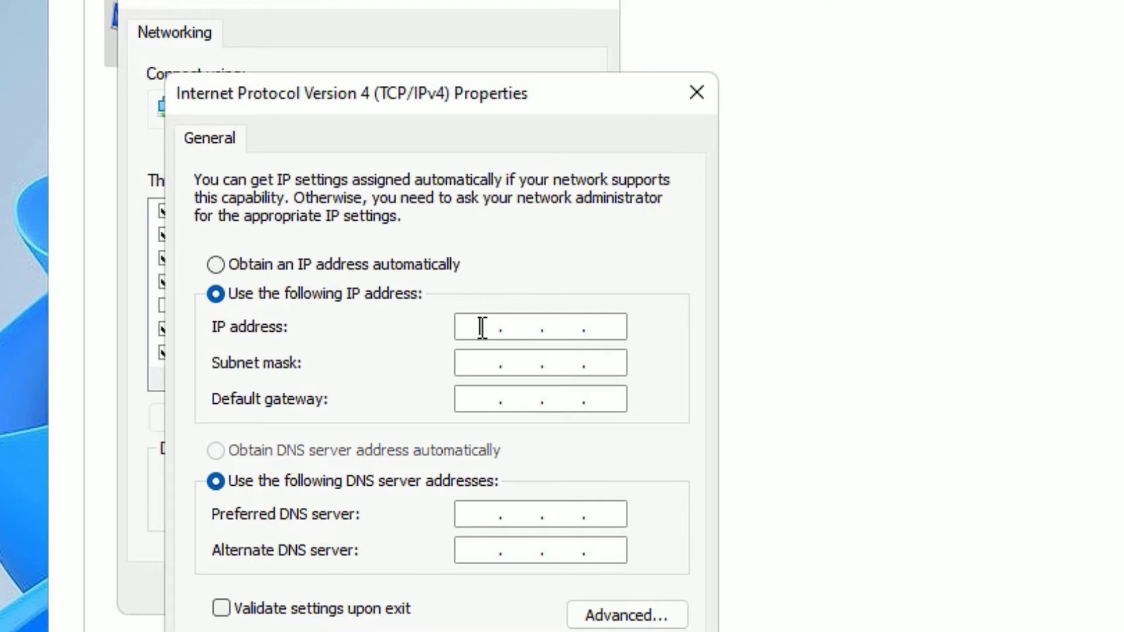
{"action": "type", "text": "192"}
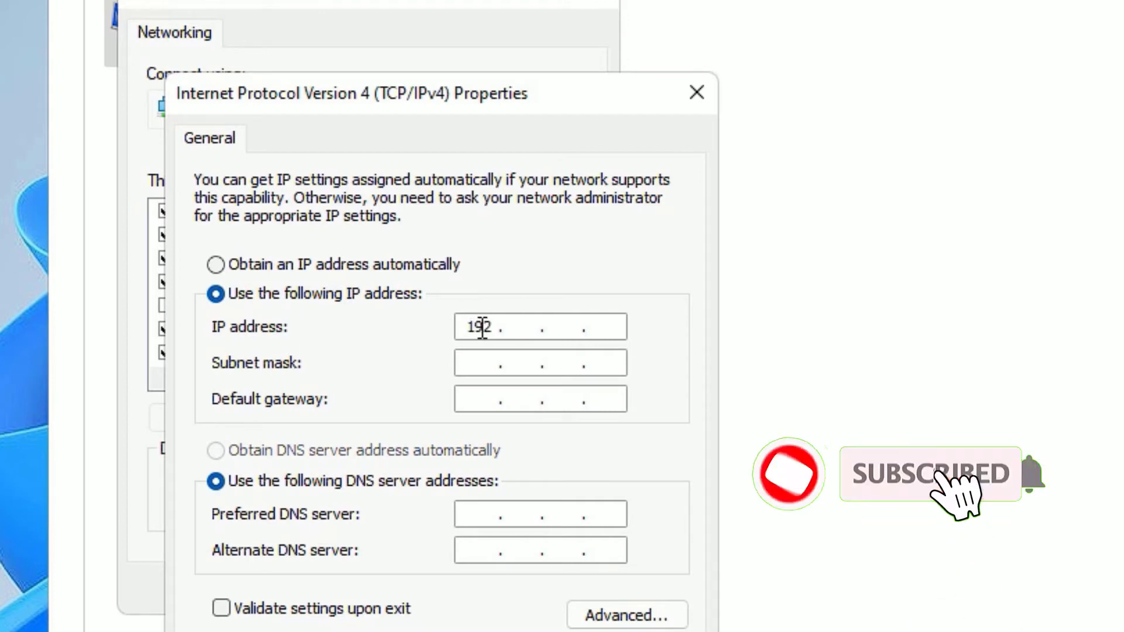
{"action": "type", "text": "168"}
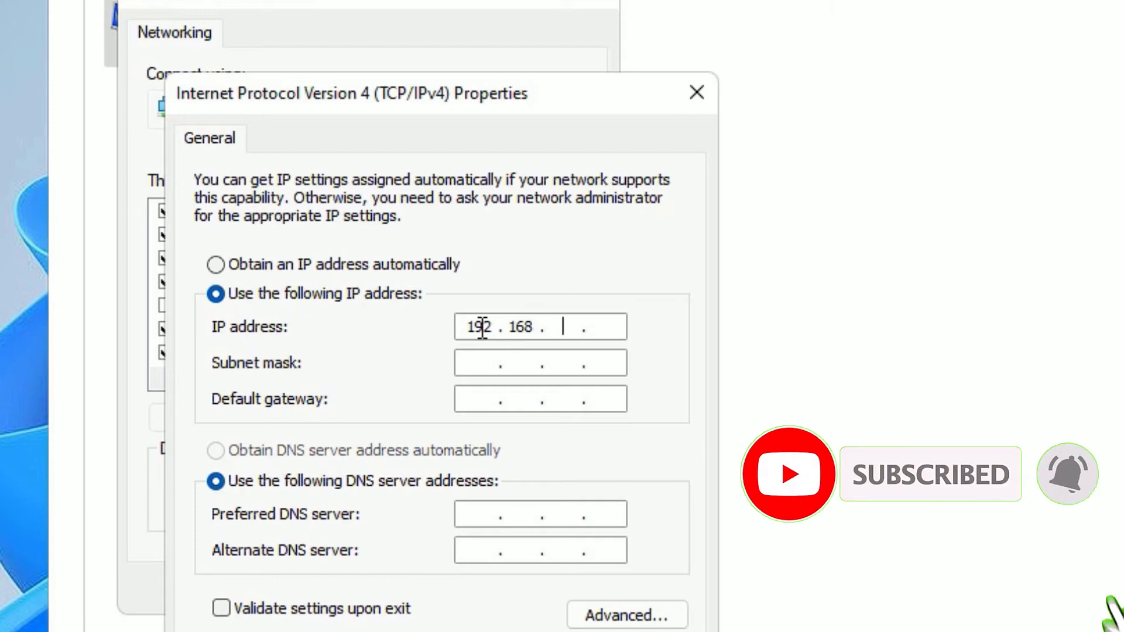
{"action": "type", "text": "2.1"}
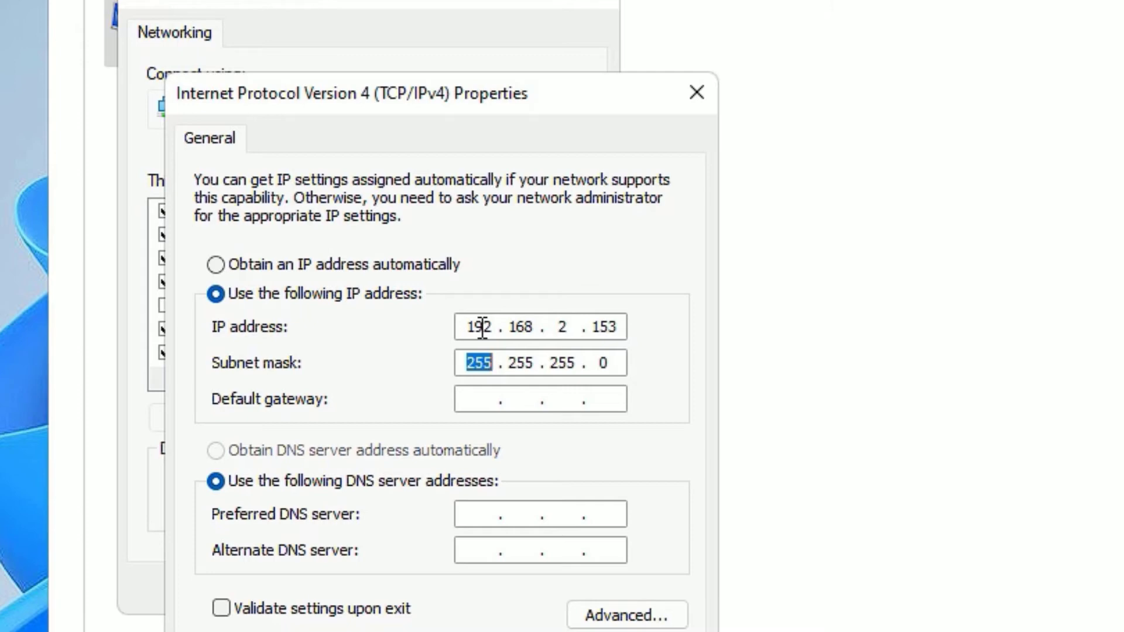
{"action": "left_click", "coordinate": [501, 399]}
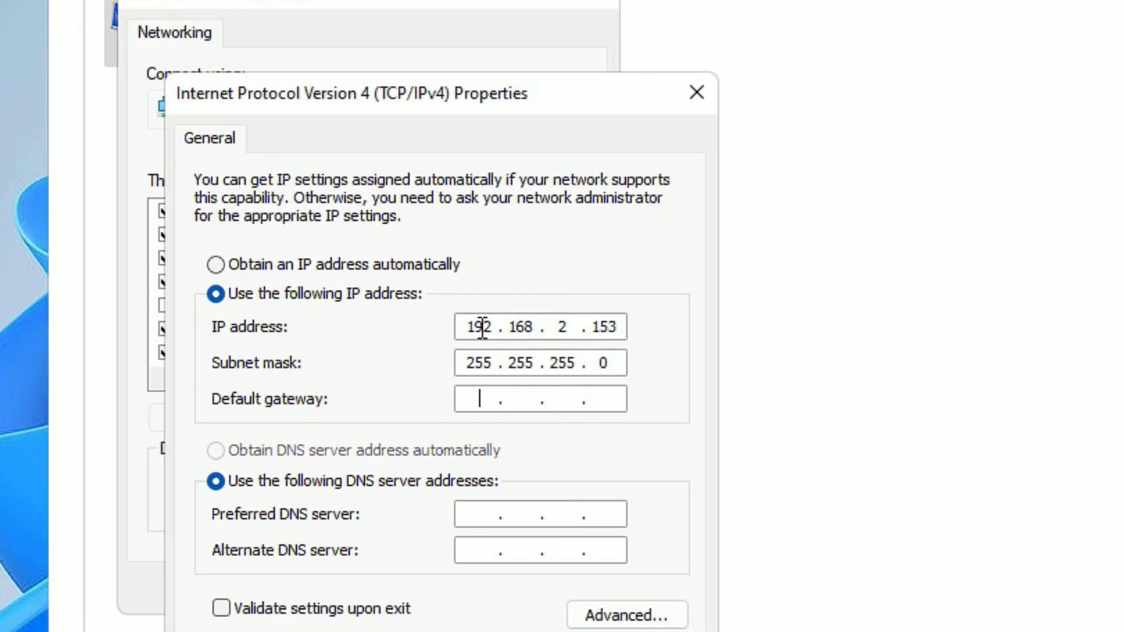
{"action": "type", "text": "192 . 168 . 2 ."}
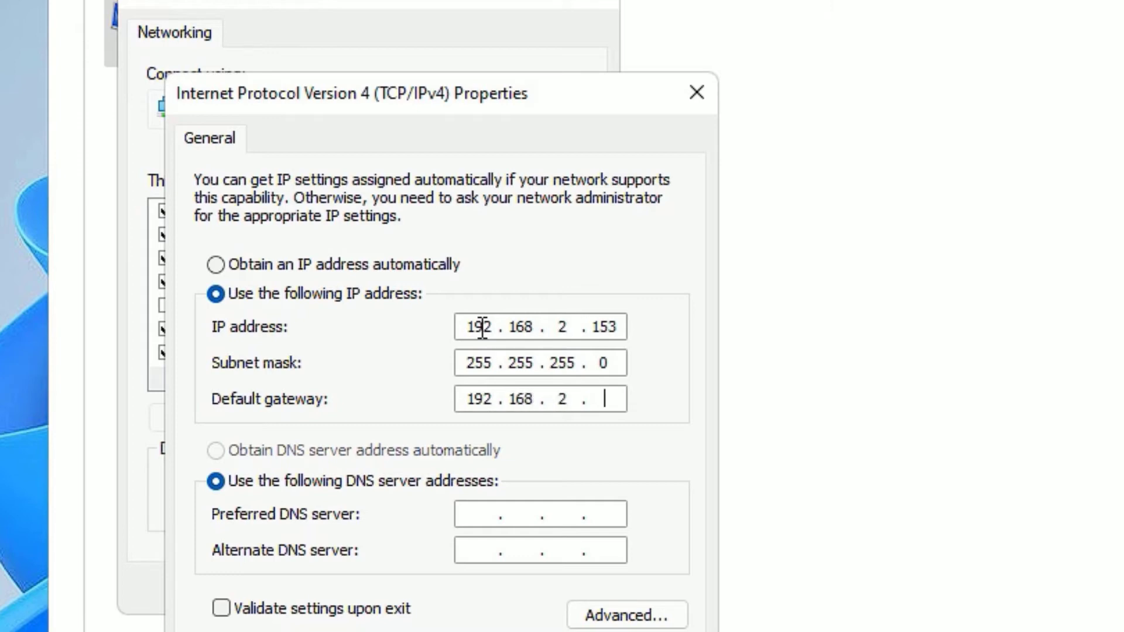
{"action": "type", "text": "2"}
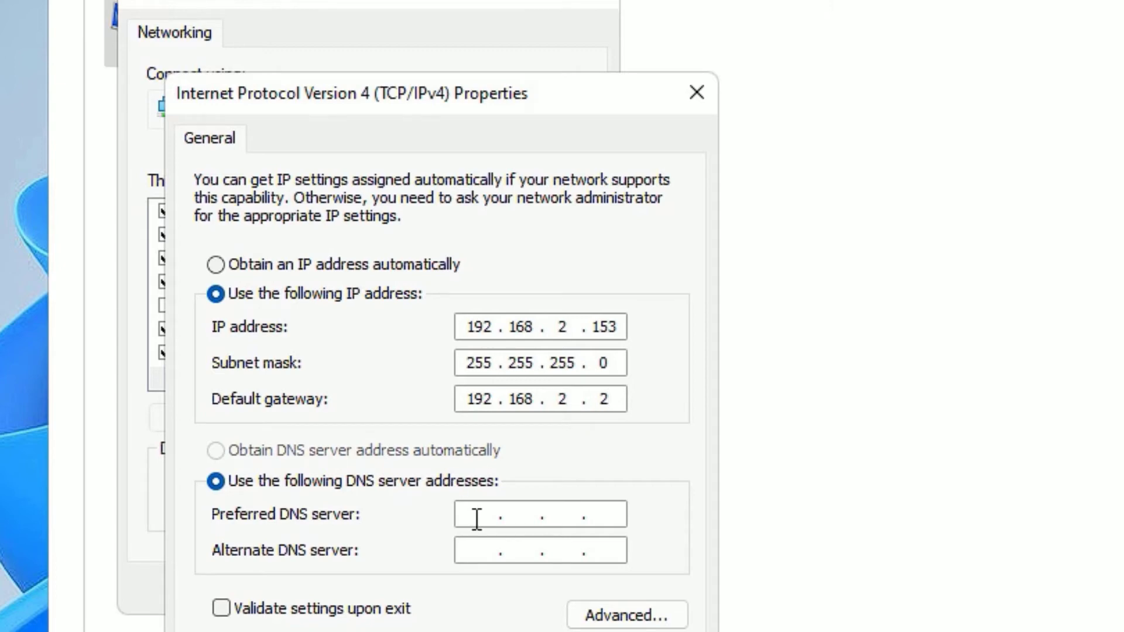
{"action": "type", "text": "1.1.1.1"}
{"action": "type", "text": "1.0.0.1"}
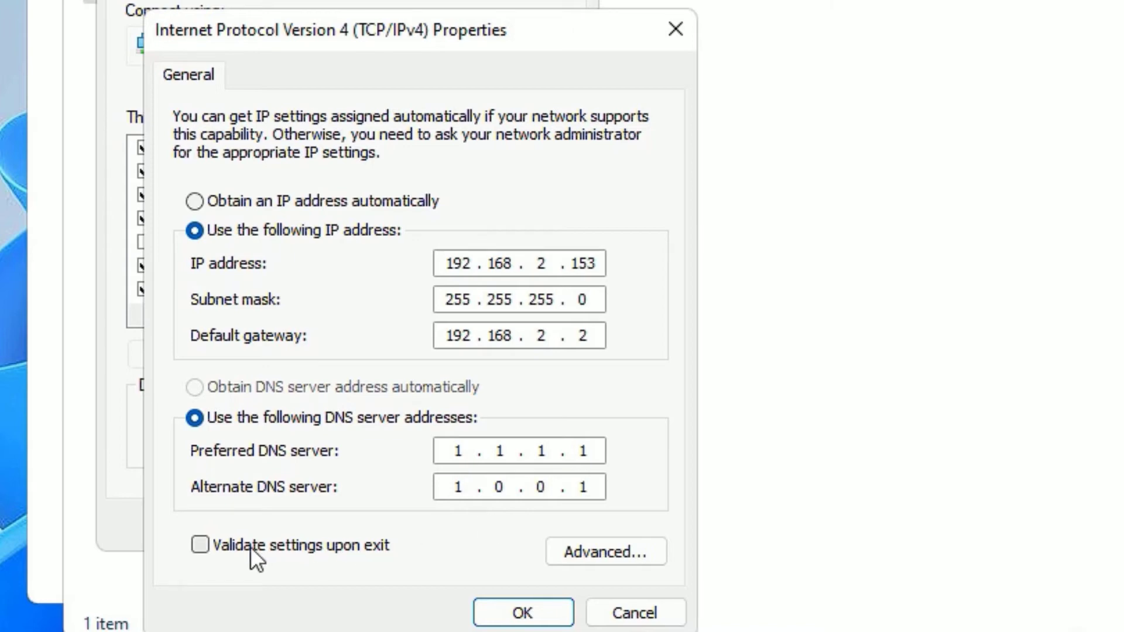
Enable 'Validate settings upon exit' and confirm the IPv4 settings with OK.
{"action": "left_click", "coordinate": [200, 545]}
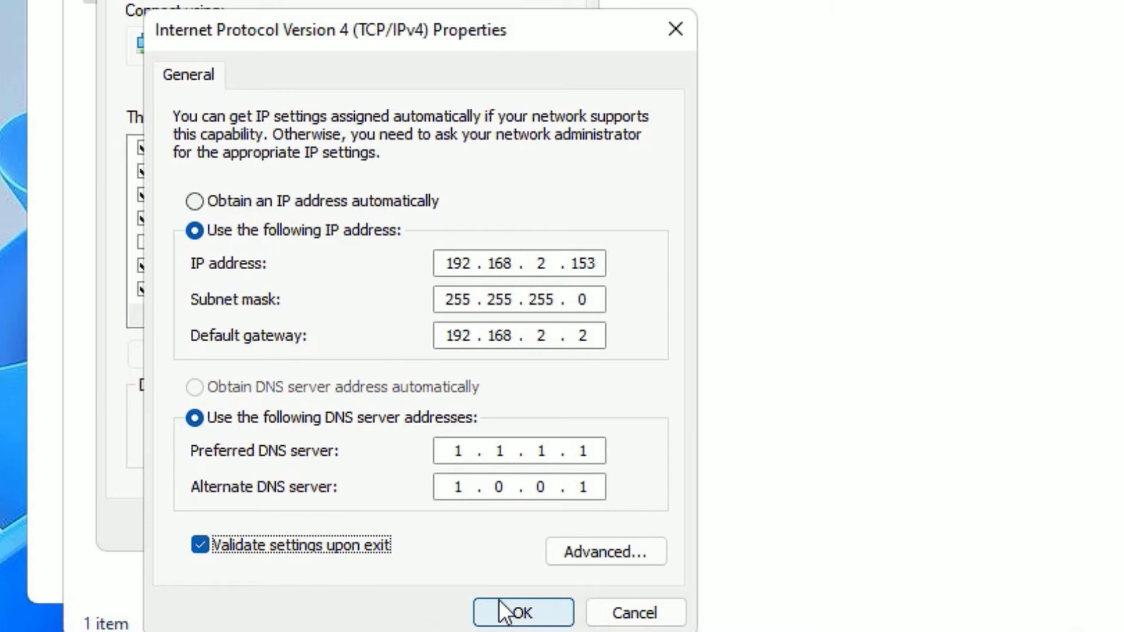
{"action": "left_click", "coordinate": [521, 612]}
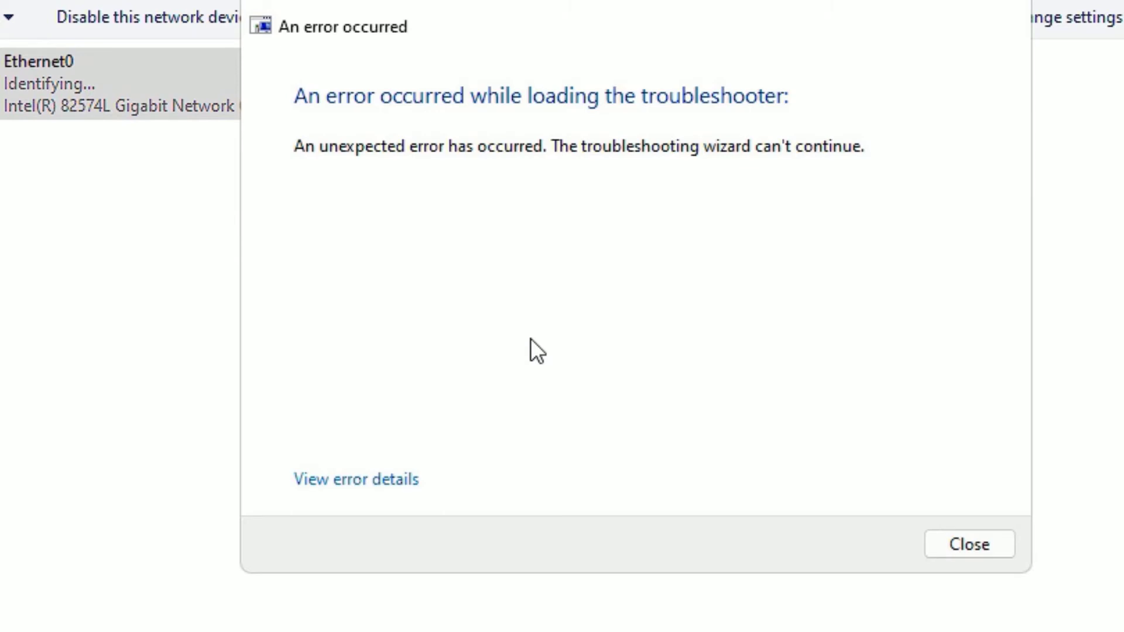
Dismiss the troubleshooter error and close the Network and Sharing Center window.
{"action": "left_click", "coordinate": [968, 544]}
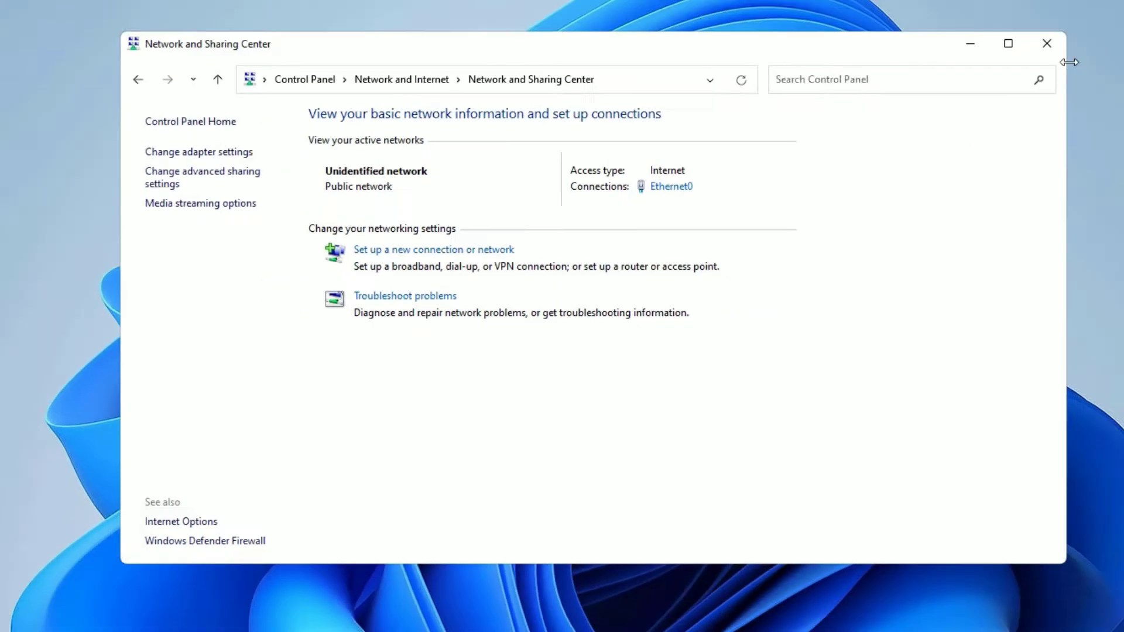
{"action": "left_click", "coordinate": [1046, 43]}
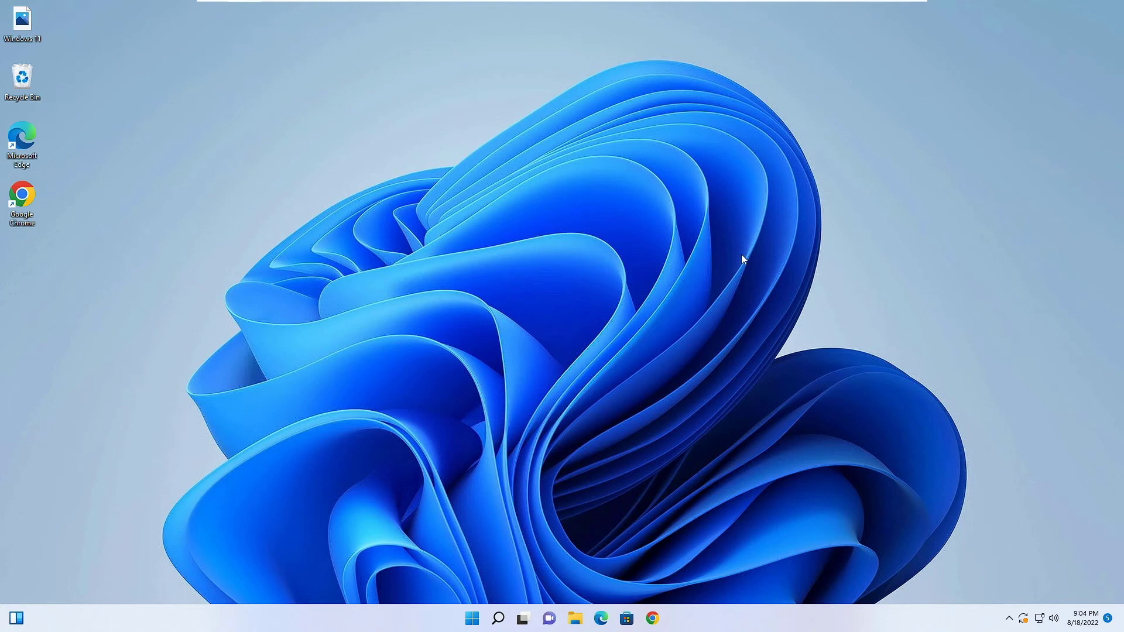
Search 'device Manager' and launch Device Manager from the results.
{"action": "left_click", "coordinate": [497, 618]}
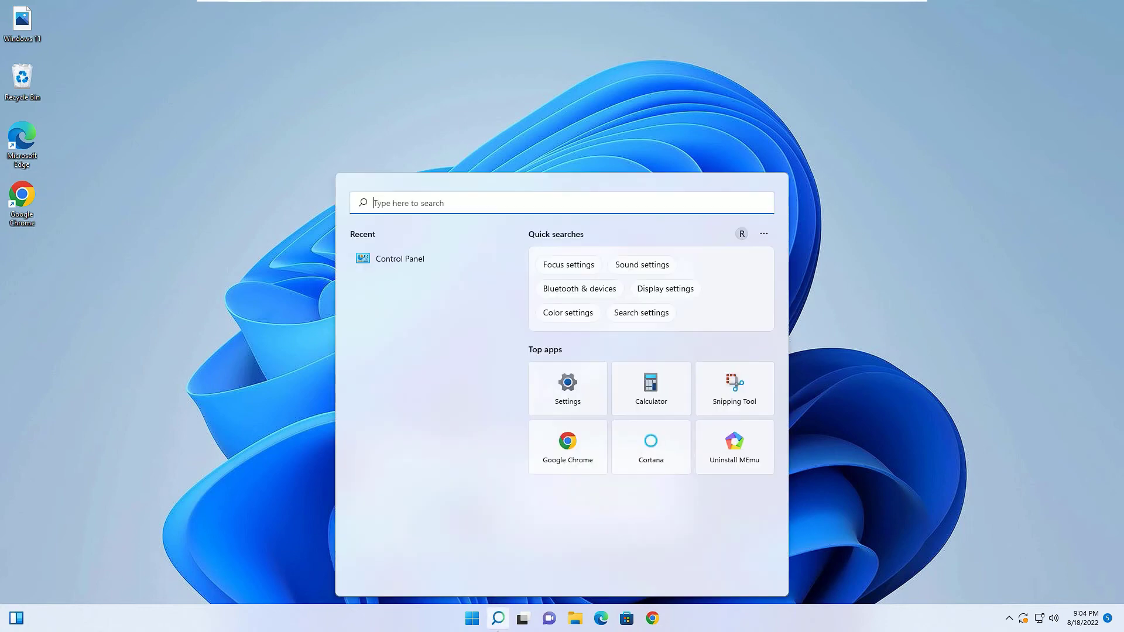
{"action": "type", "text": "device Manager"}
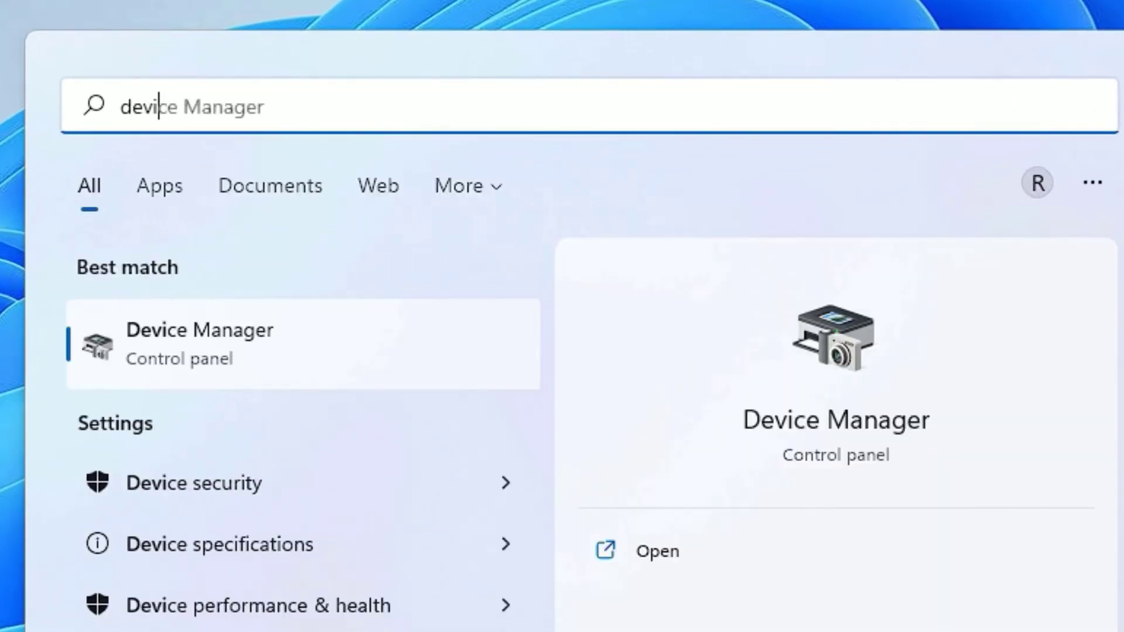
{"action": "left_click", "coordinate": [201, 343]}
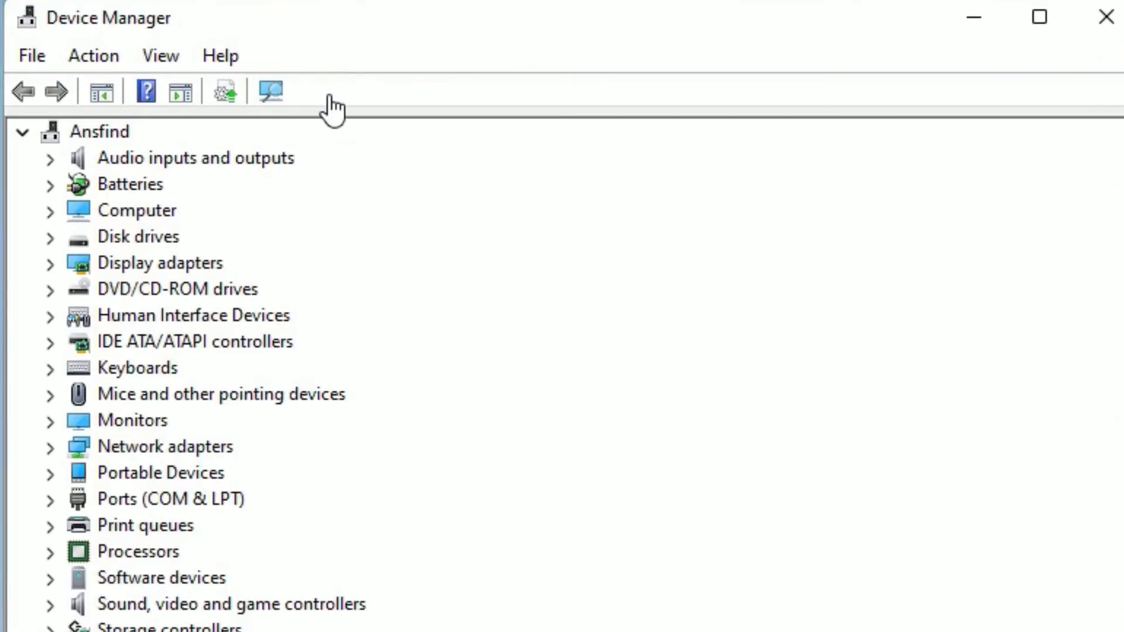
{"action": "mouse_move", "coordinate": [68, 463]}
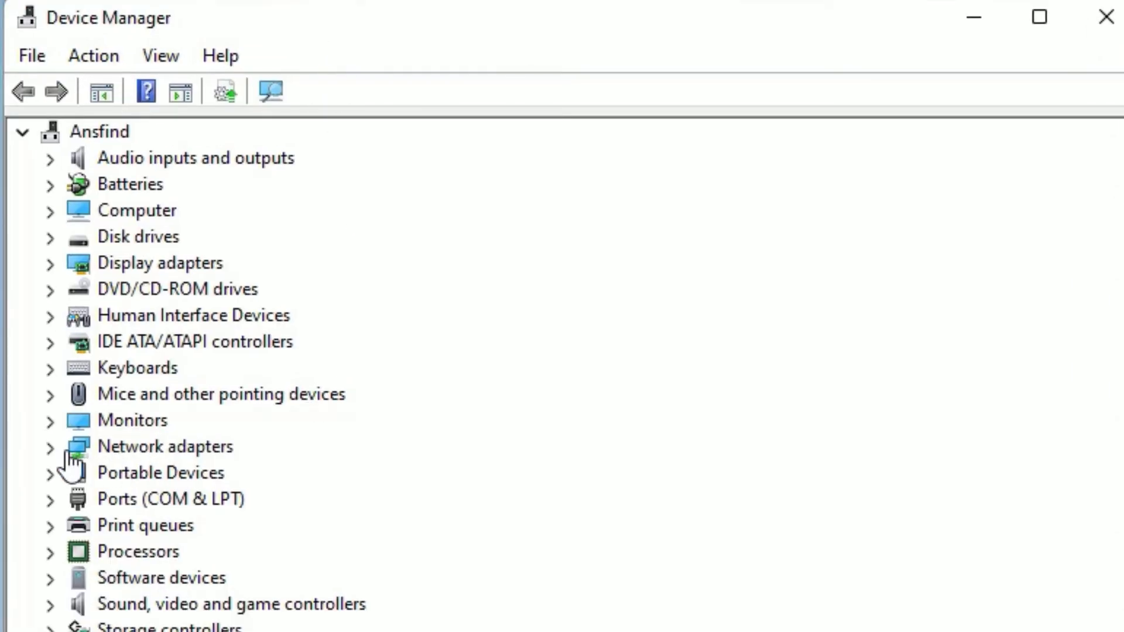
Expand Network adapters and select the Intel 82574L Gigabit Network Connection.
{"action": "left_click", "coordinate": [50, 446]}
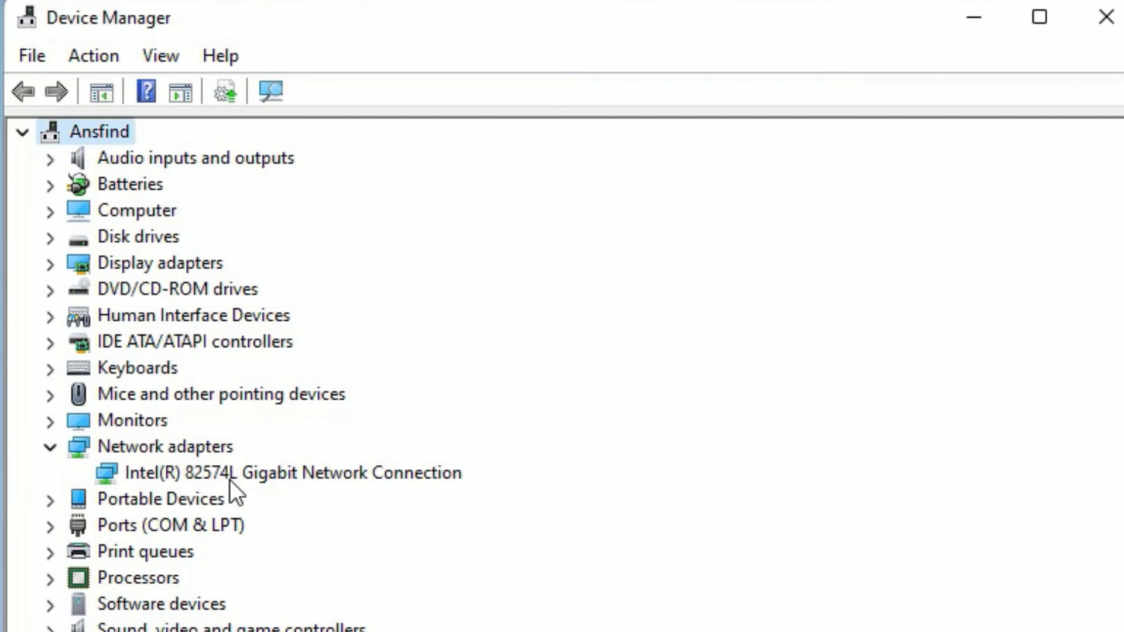
{"action": "left_click", "coordinate": [293, 473]}
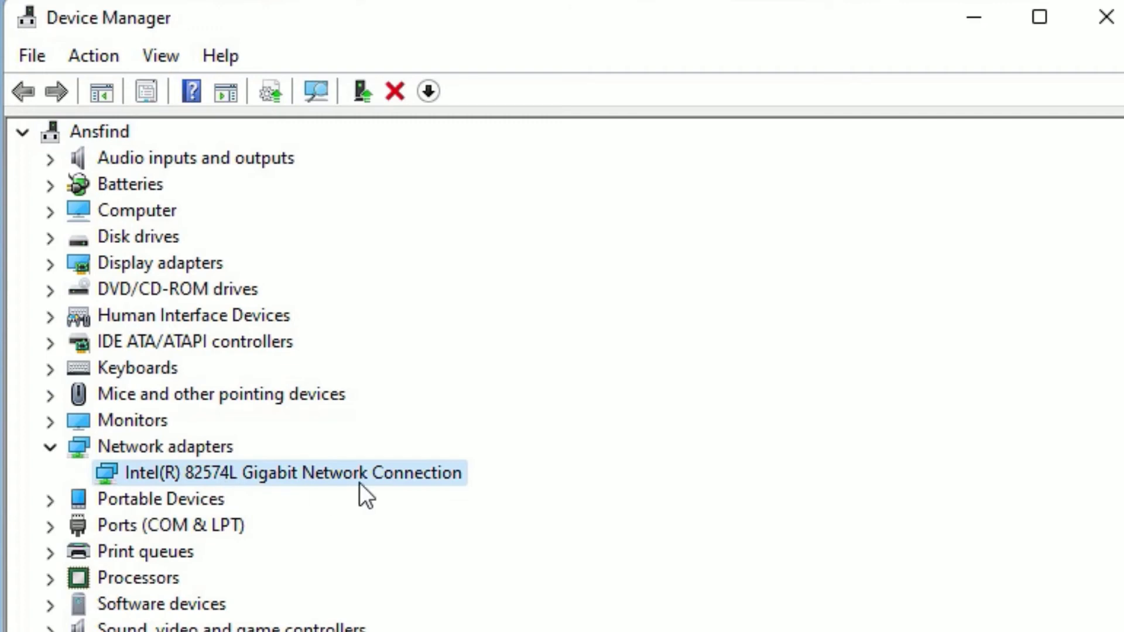
Scroll down the Device Manager list to reach the Intel 82574L network adapter.
{"action": "scroll", "scroll_direction": "down", "scroll_amount": 3}
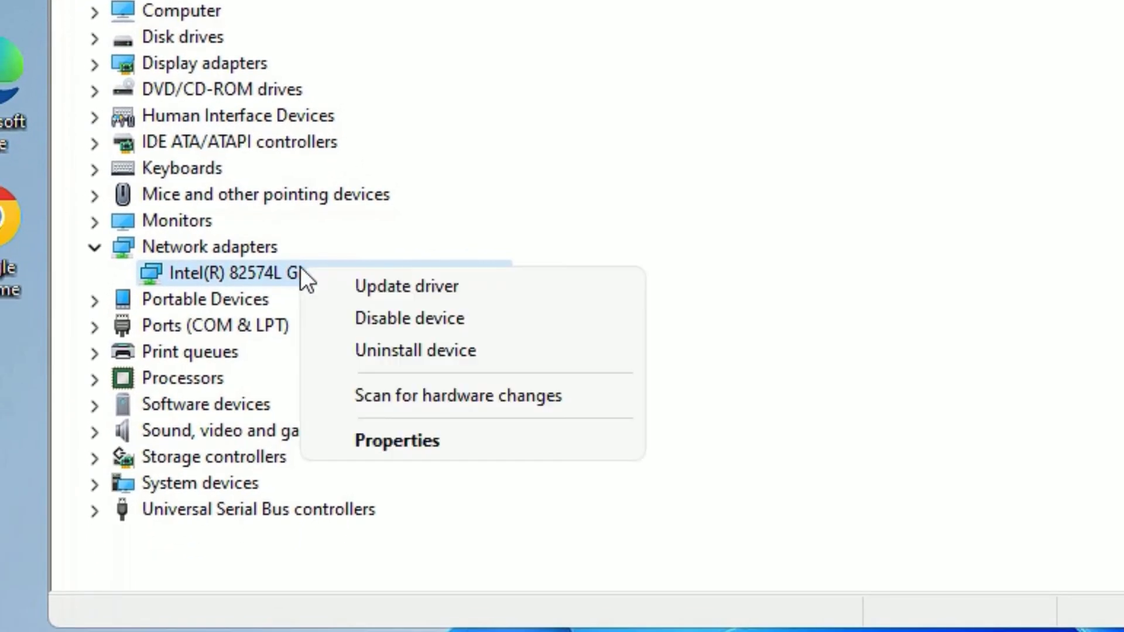
{"action": "mouse_move", "coordinate": [409, 376]}
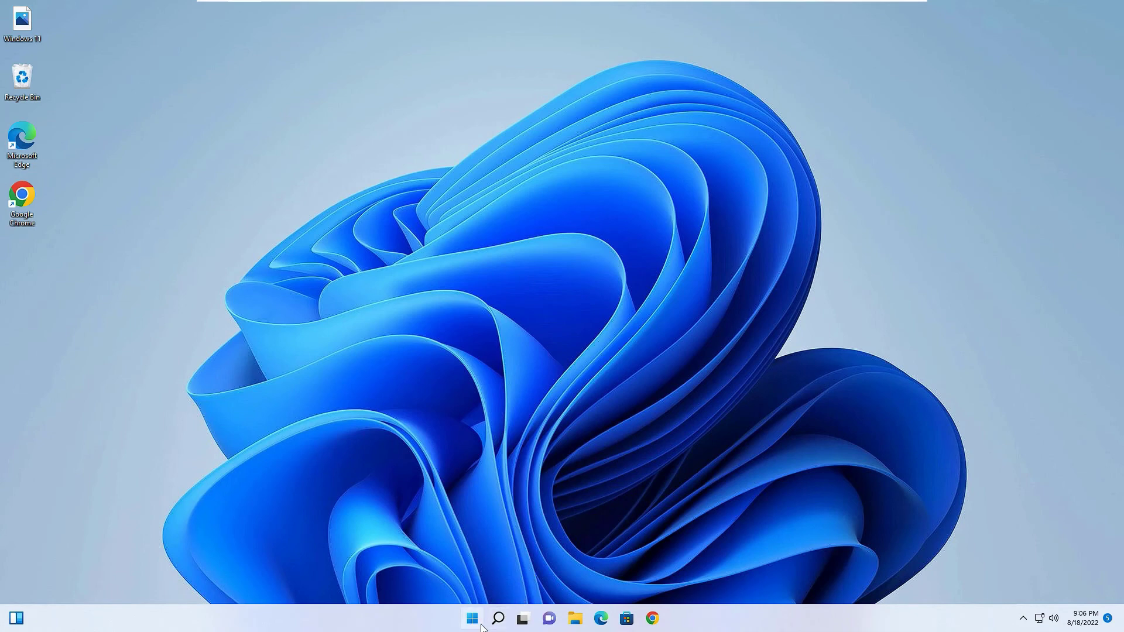
Reopen Device Manager from recent searches and show the Intel 82574L adapter's actions under Network adapters.
{"action": "left_click", "coordinate": [497, 618]}
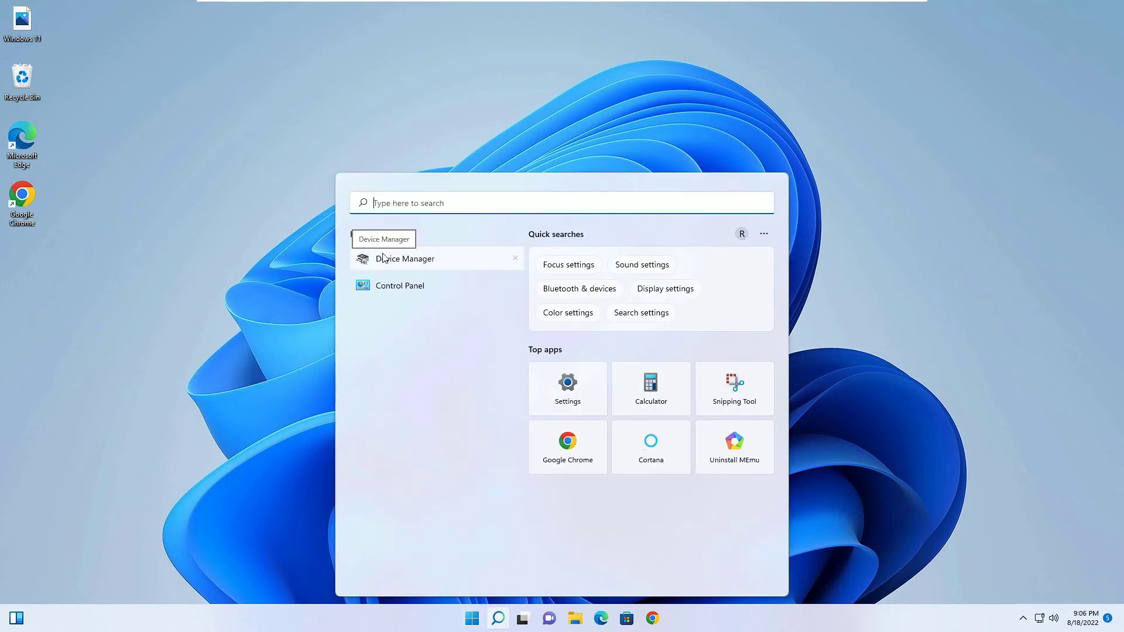
{"action": "left_click", "coordinate": [405, 258]}
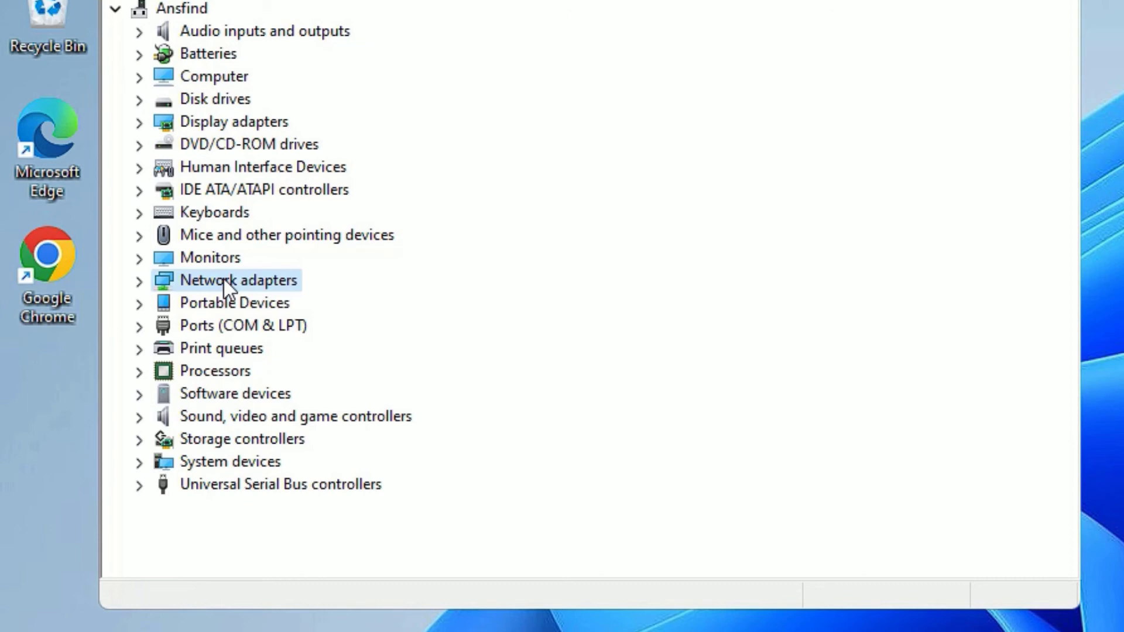
{"action": "left_click", "coordinate": [140, 280]}
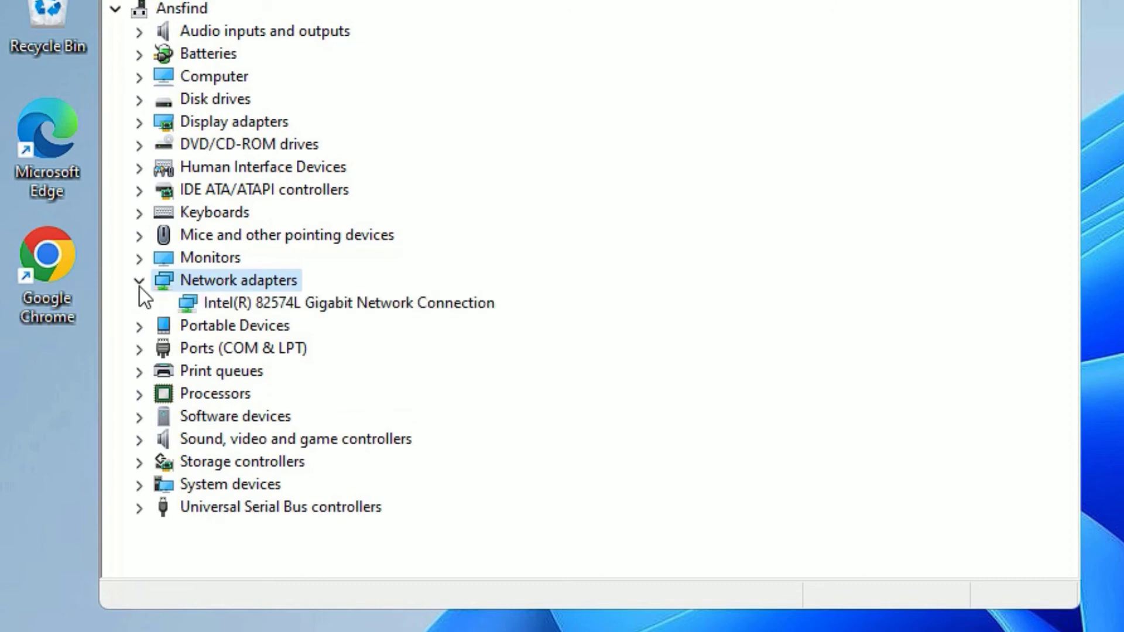
{"action": "right_click", "coordinate": [335, 302]}
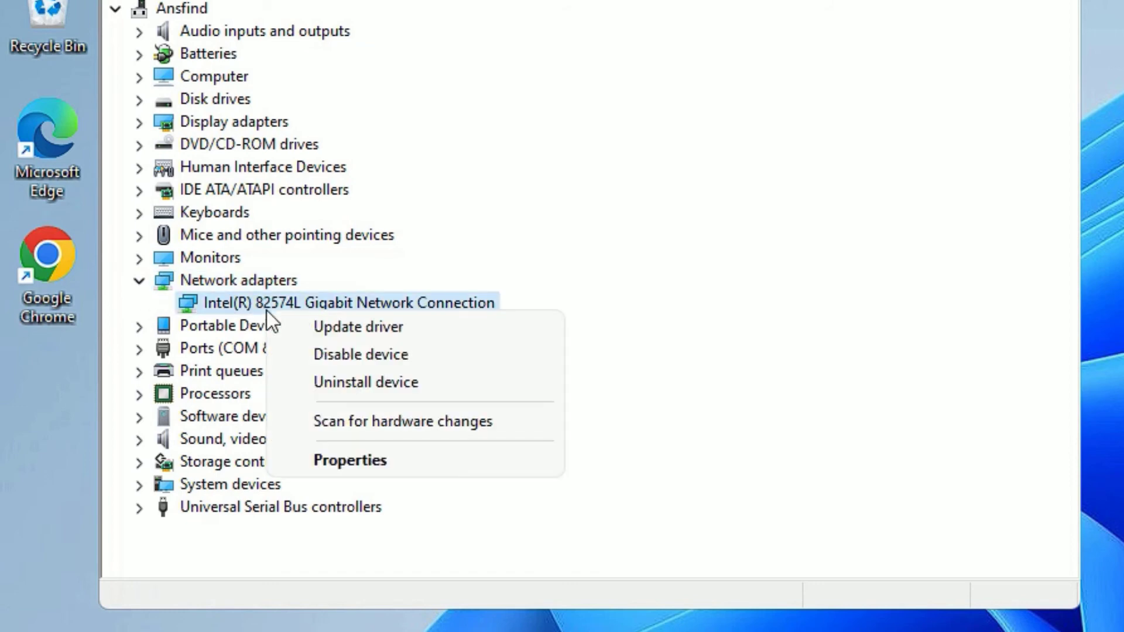
{"action": "mouse_move", "coordinate": [358, 326]}
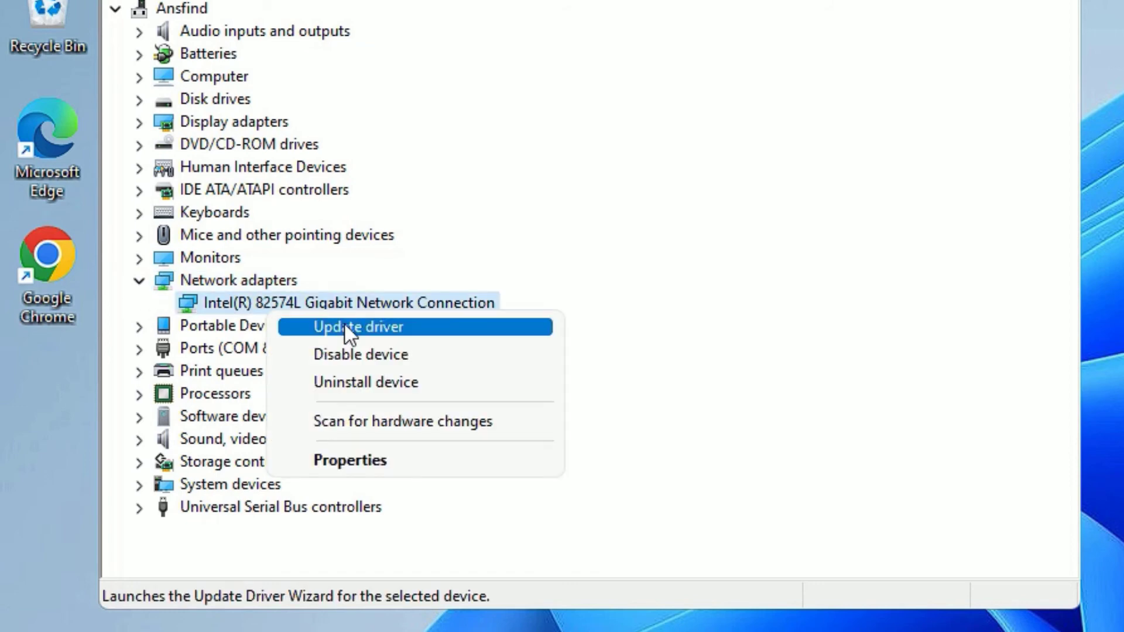
Update the Intel 82574L driver by browsing this computer for drivers, then close Device Manager.
{"action": "left_click", "coordinate": [357, 326]}
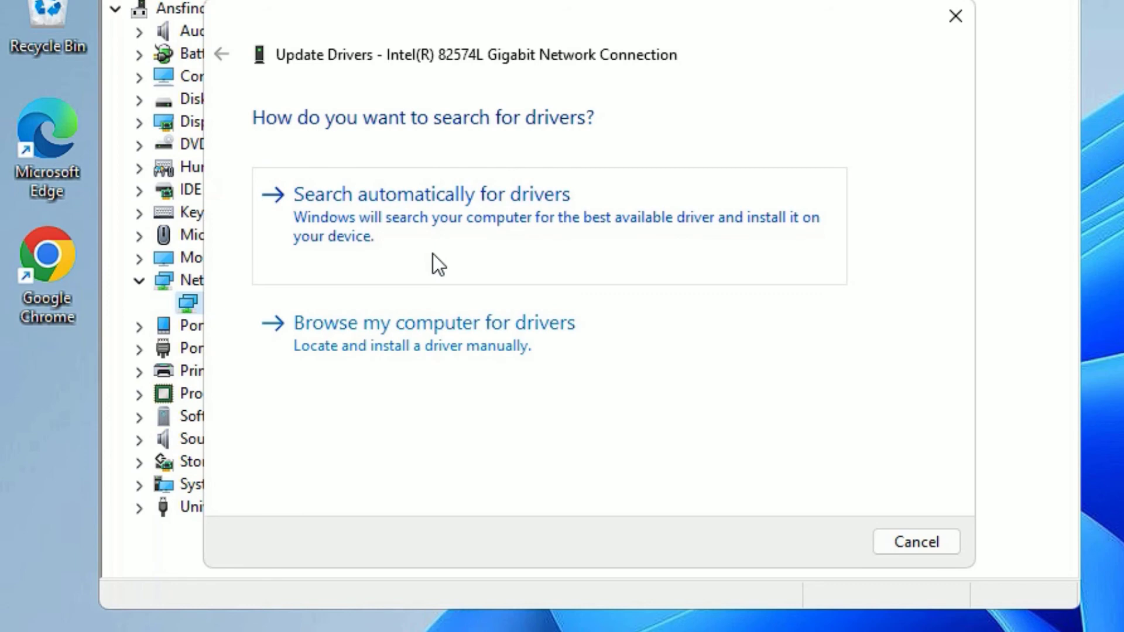
{"action": "mouse_move", "coordinate": [434, 297]}
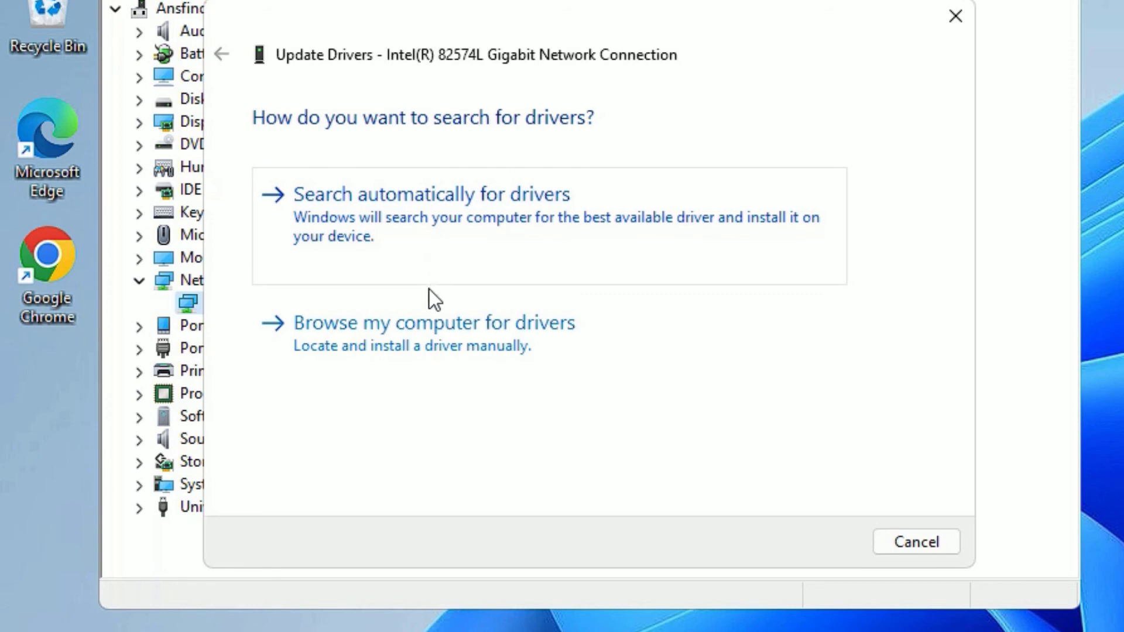
{"action": "mouse_move", "coordinate": [405, 339]}
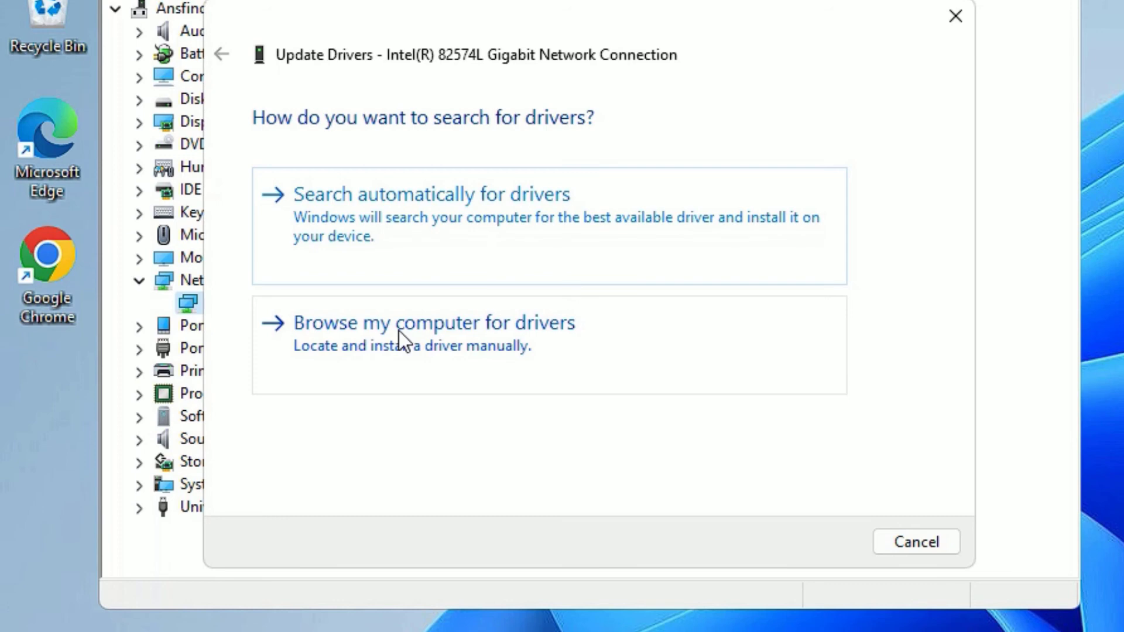
{"action": "left_click", "coordinate": [430, 322]}
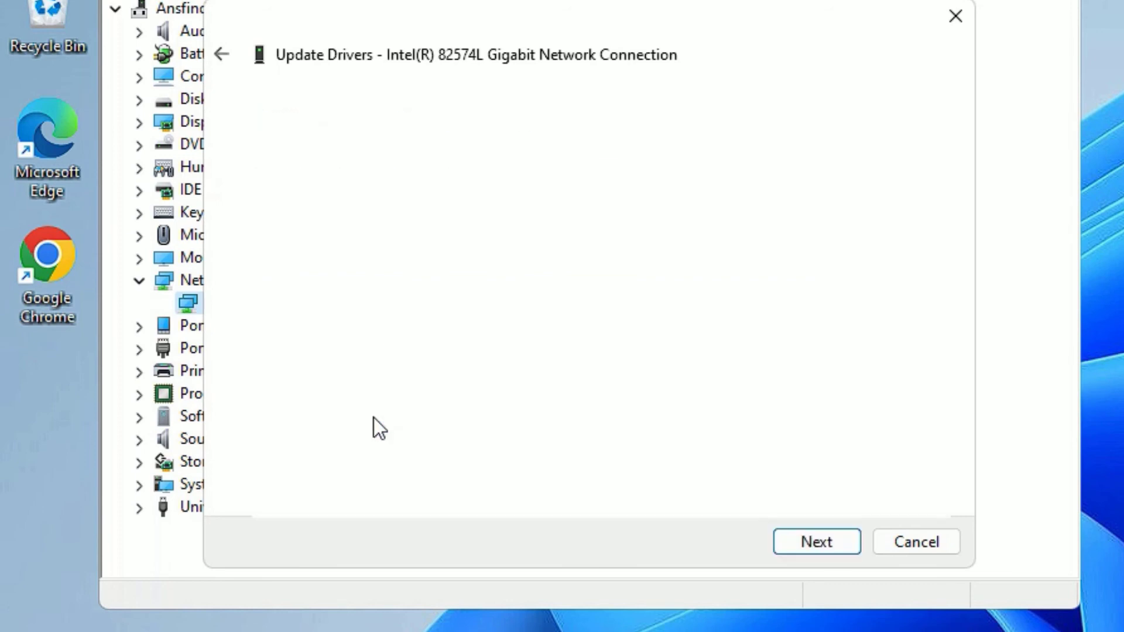
{"action": "left_click", "coordinate": [814, 540]}
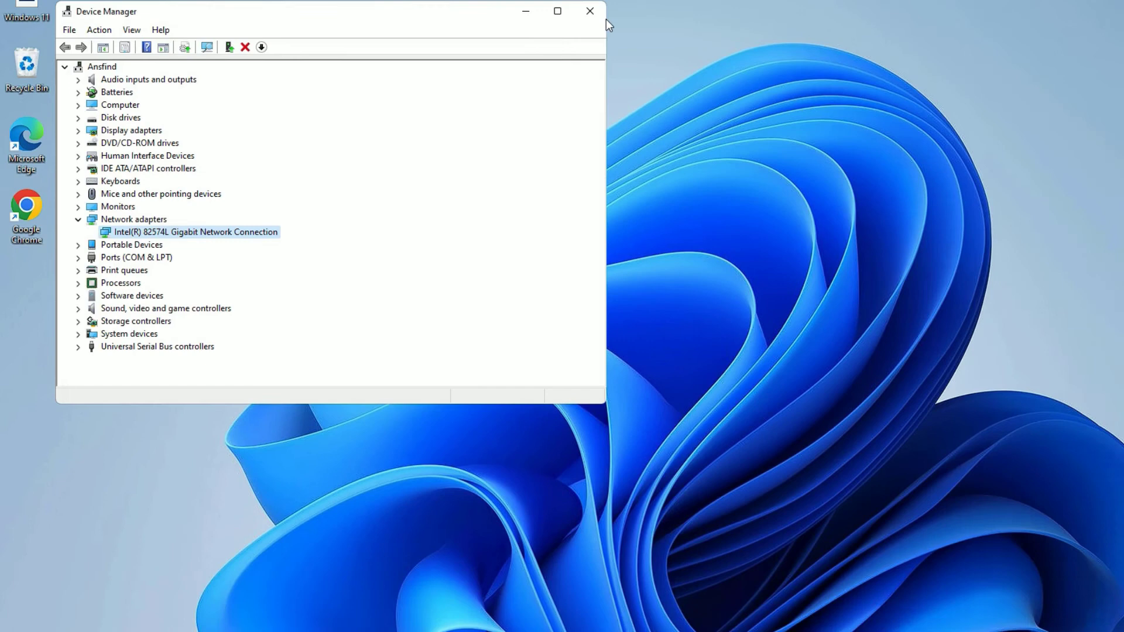
{"action": "left_click", "coordinate": [590, 11]}
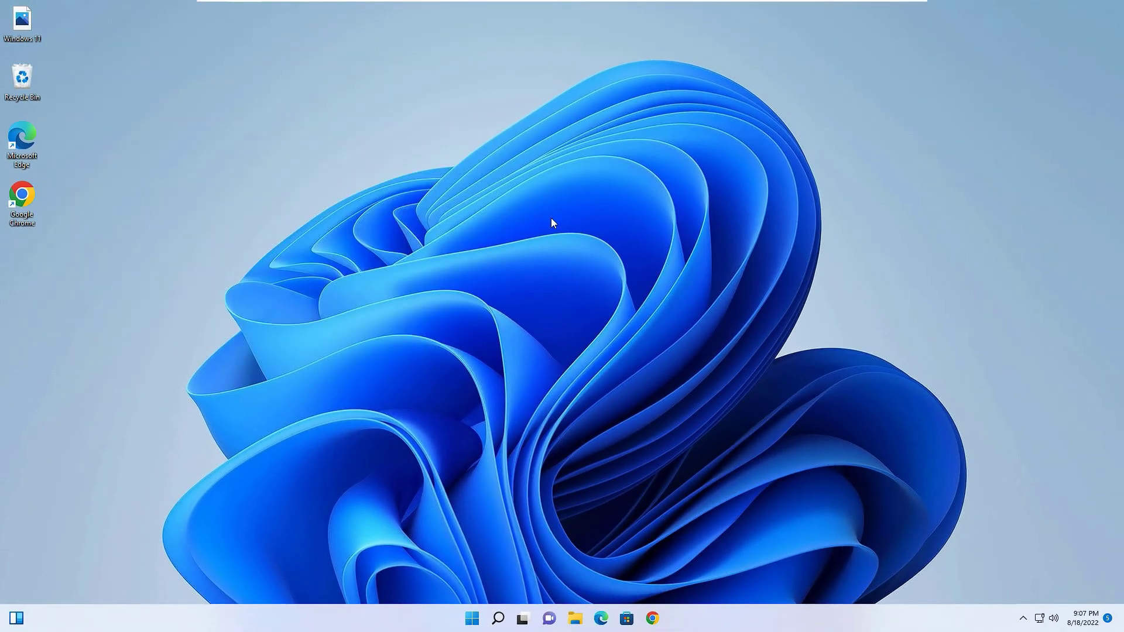